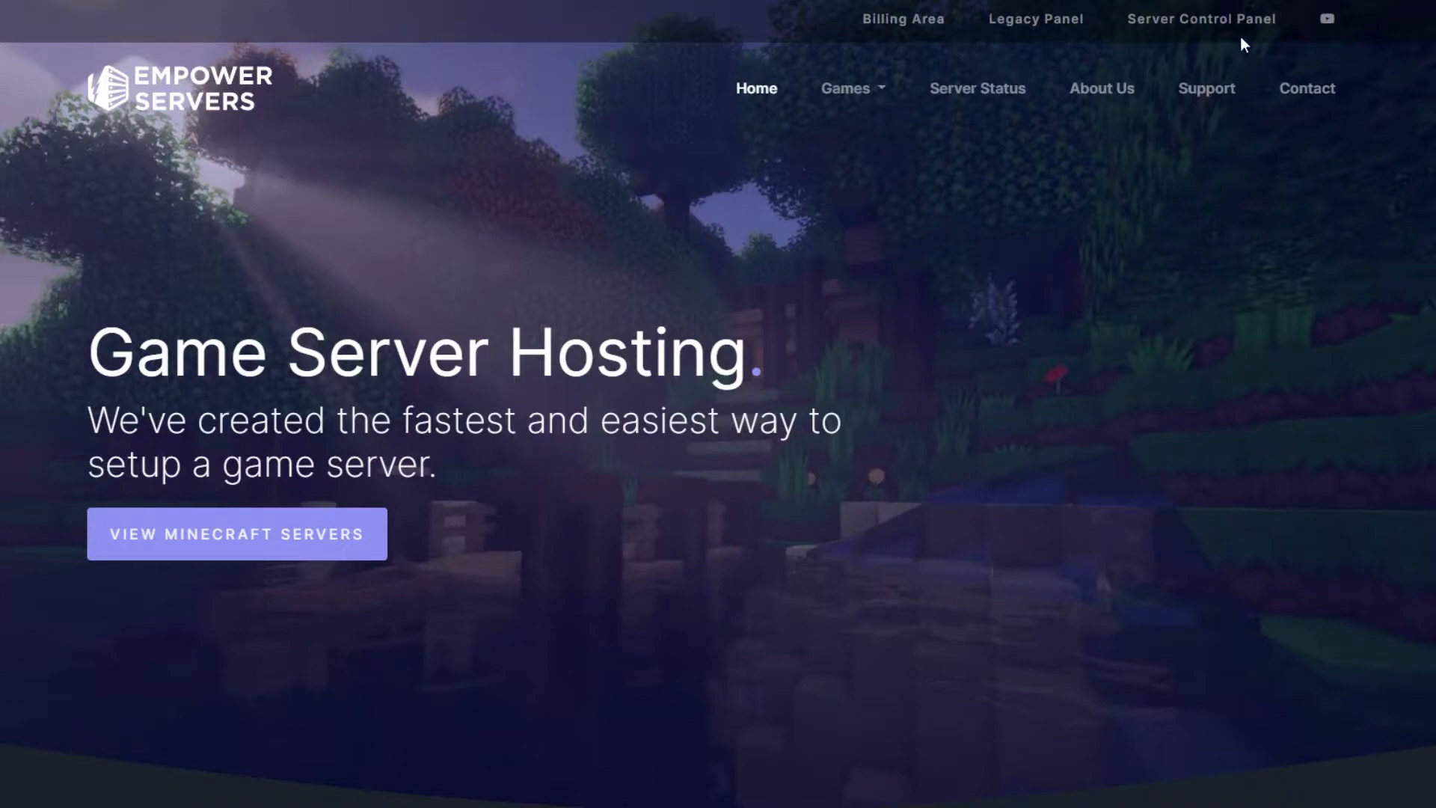
Go to the Server Control Panel and manage the Tutorial Server to reach its console
click(1201, 18)
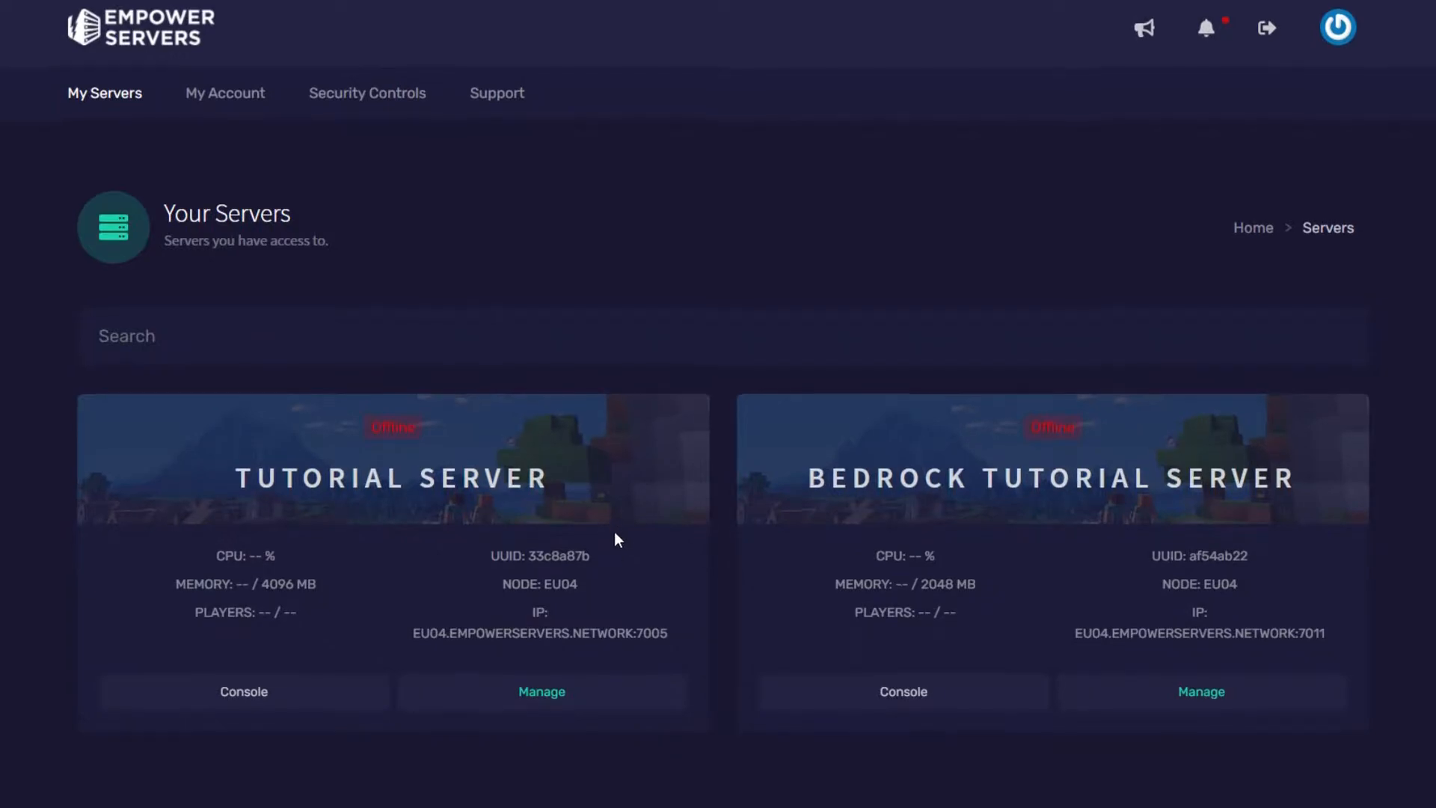
scroll(down, 3)
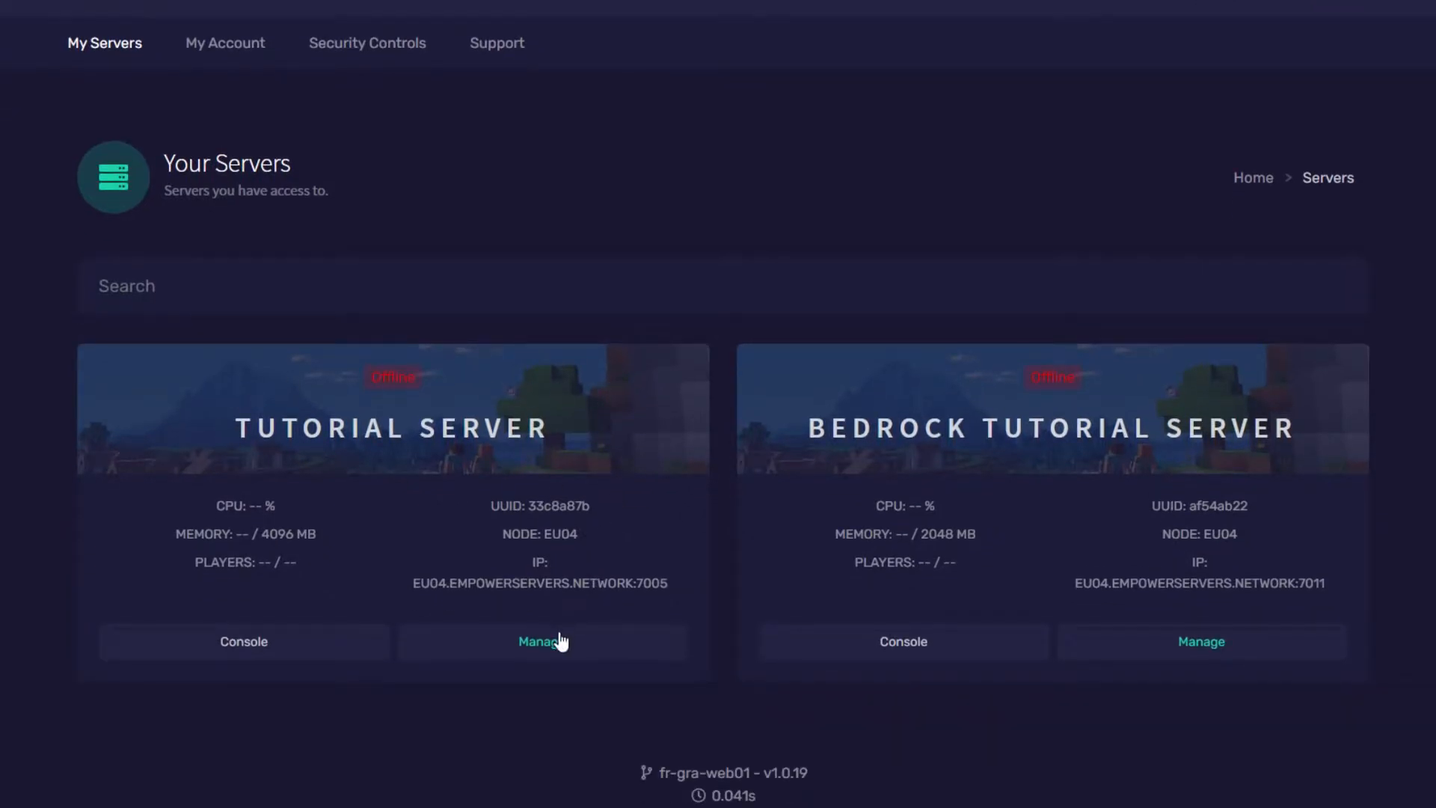
click(540, 642)
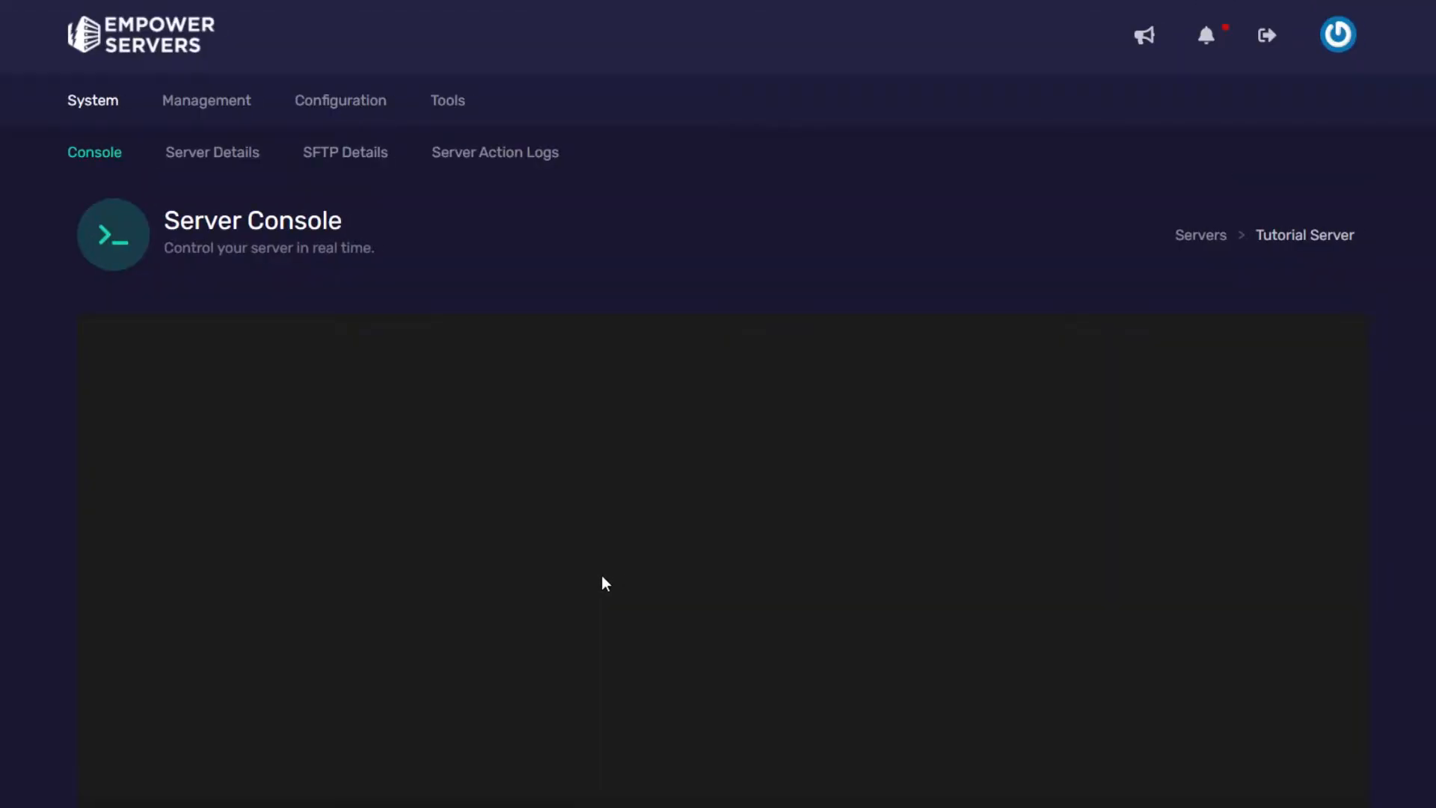
Bring up the Mod Pack Manager and scroll its list down to the RLCraft entry
click(455, 100)
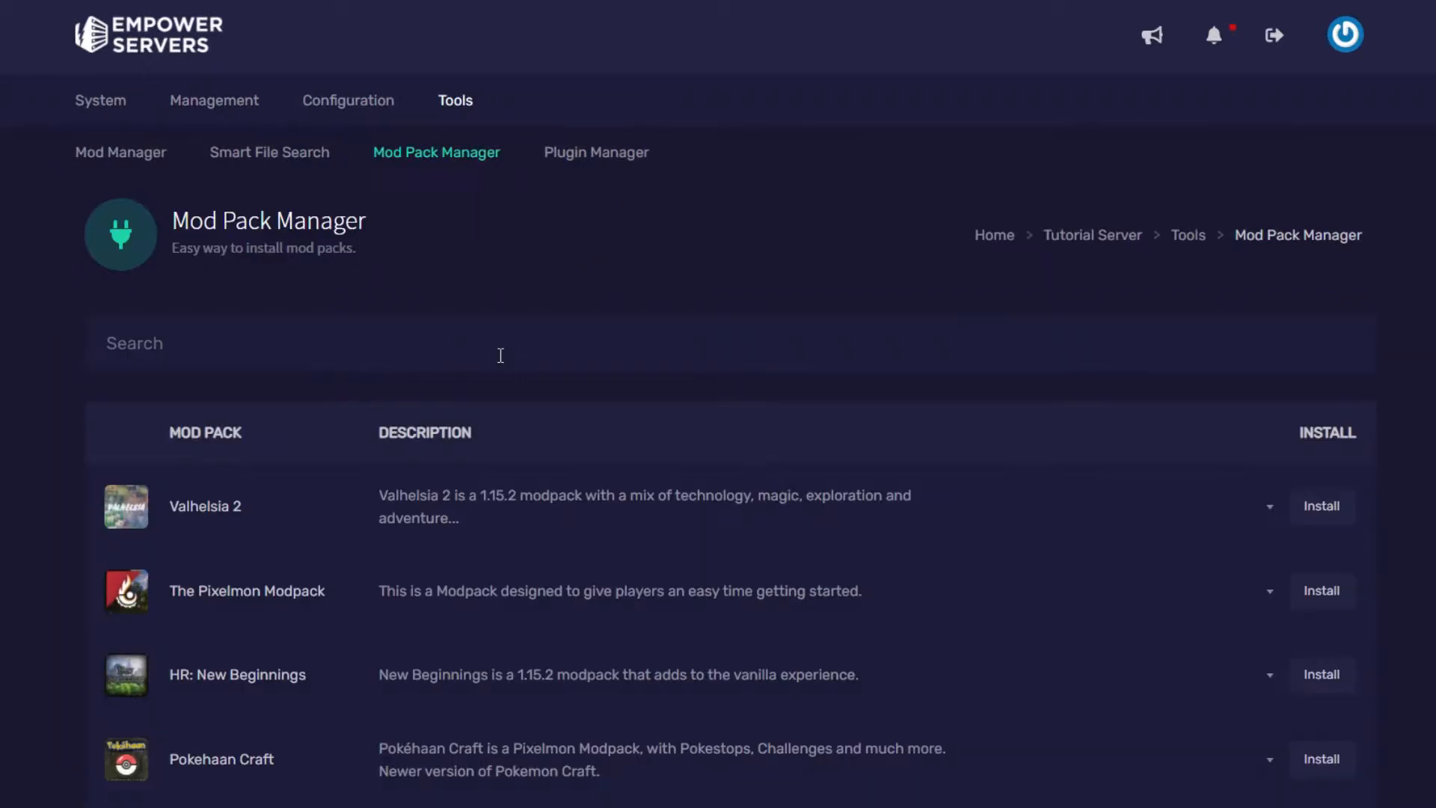
scroll(down, 3)
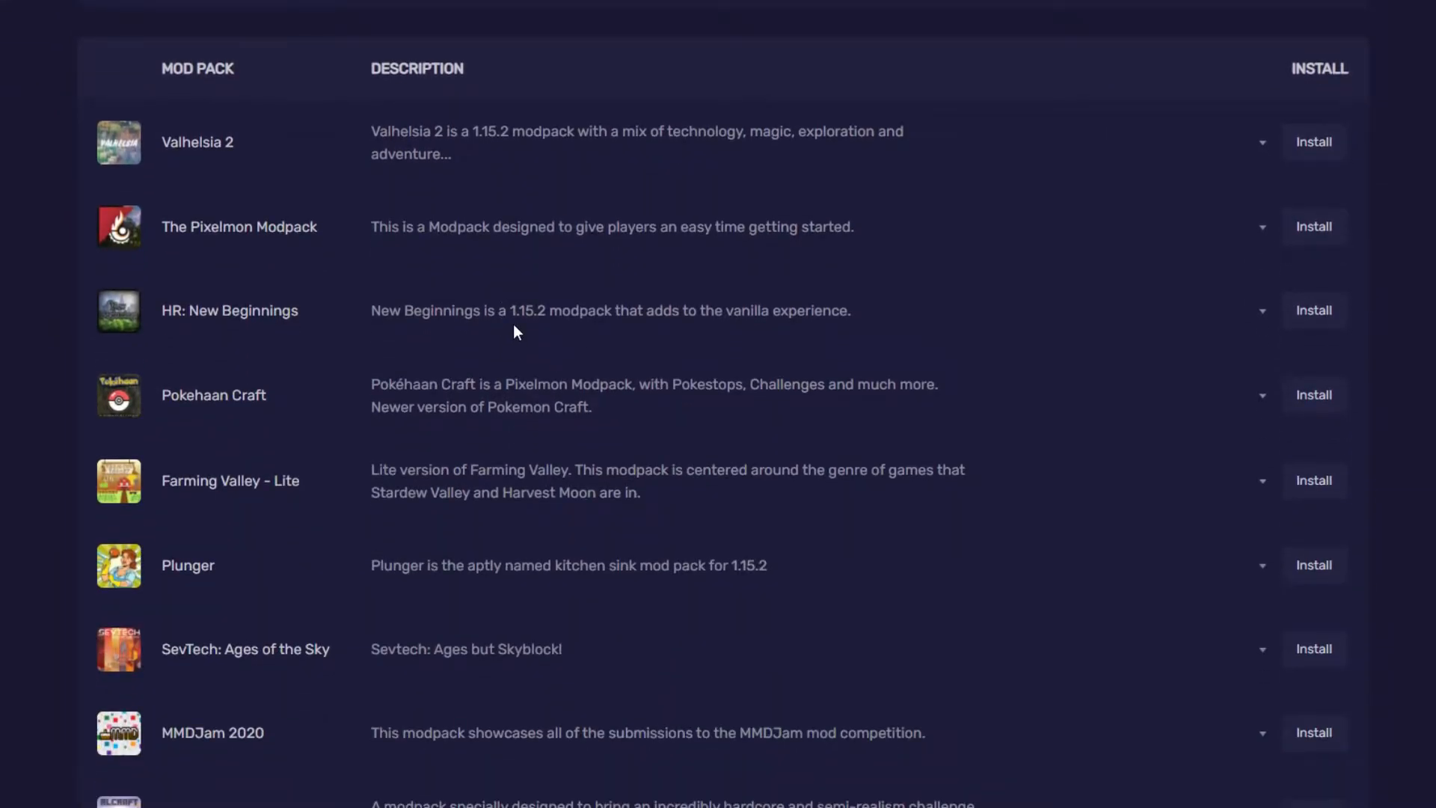
scroll(down, 3)
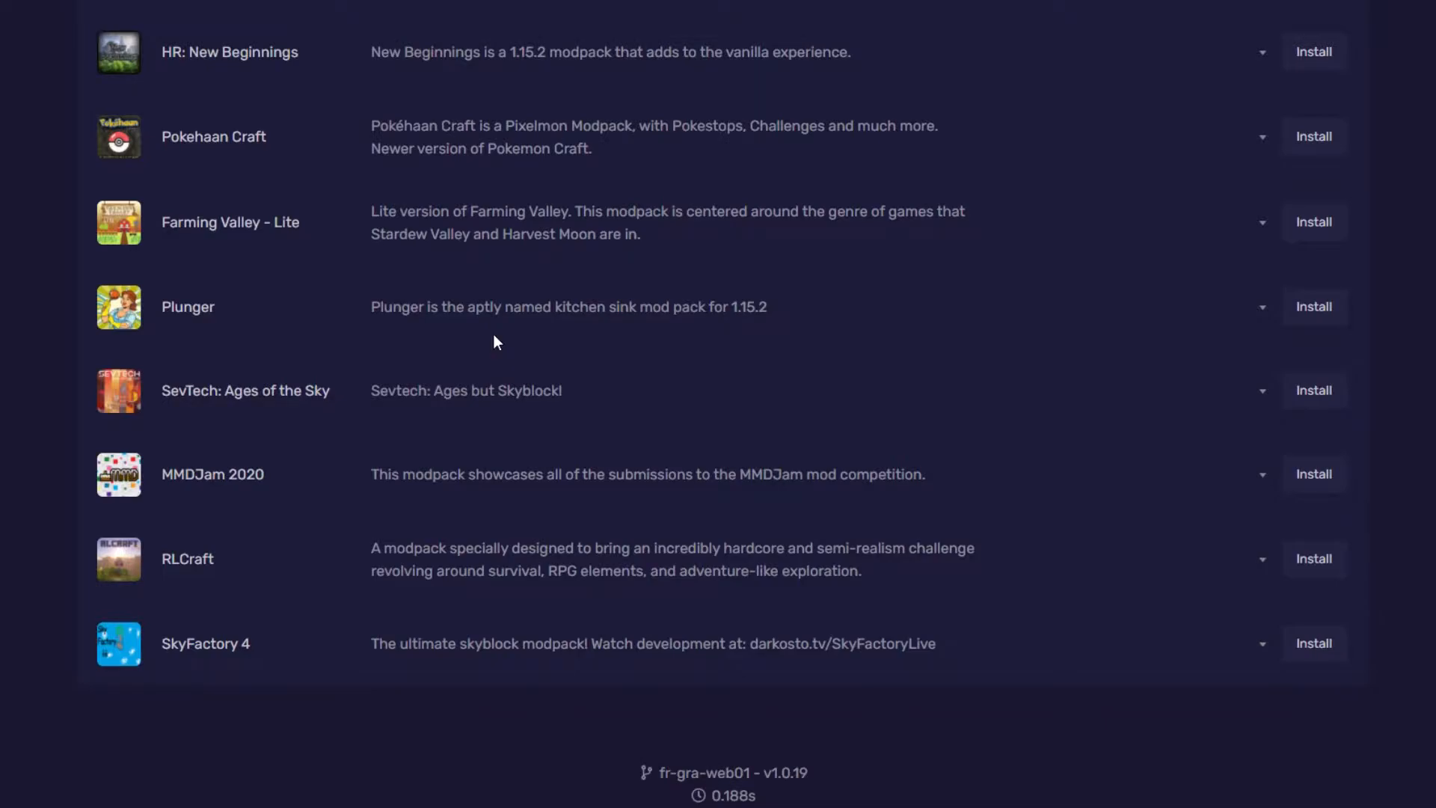
mouse_move(1254, 569)
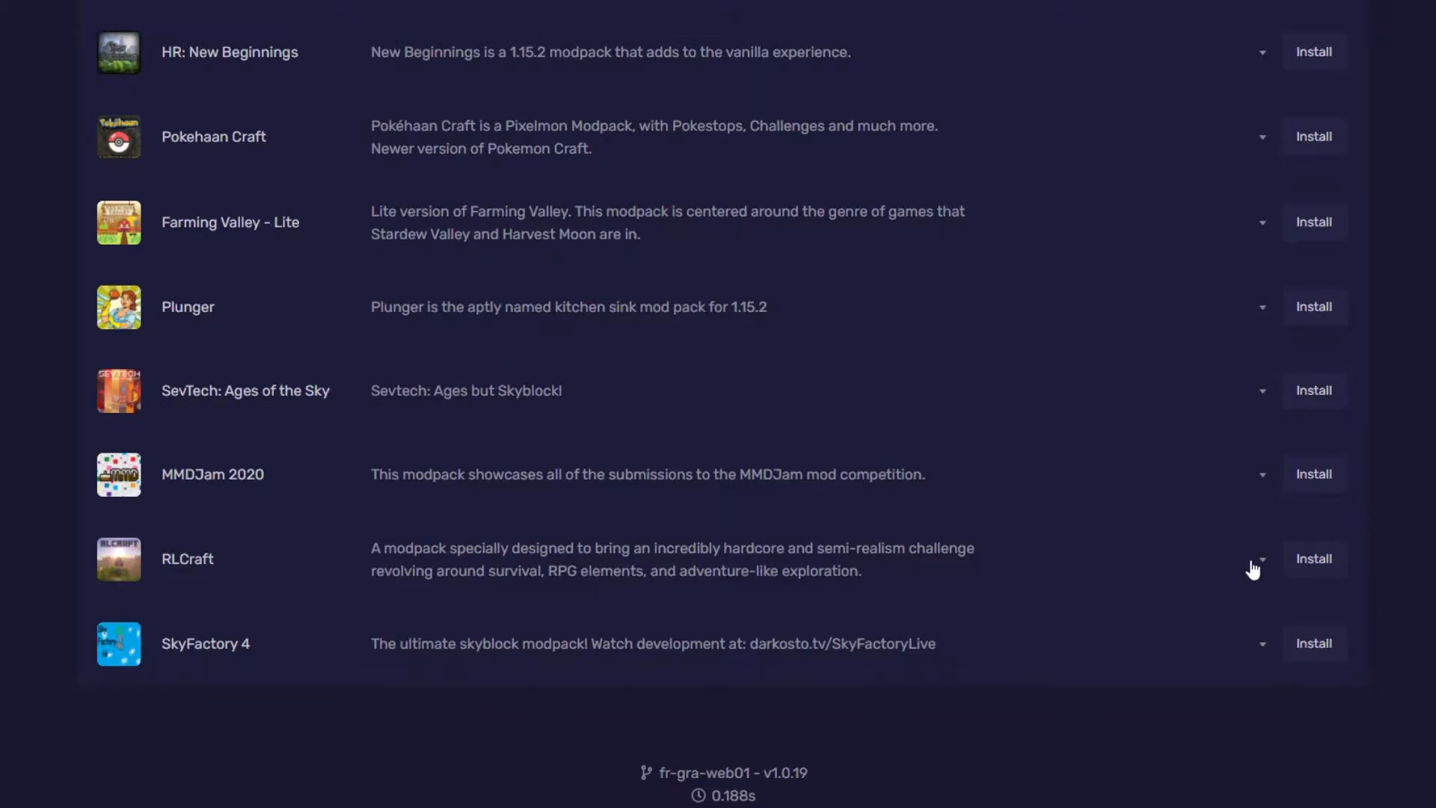
Install RLCraft 1.12.2 Beta v2.8.2 with Format server ticked and confirm the success message
click(1263, 558)
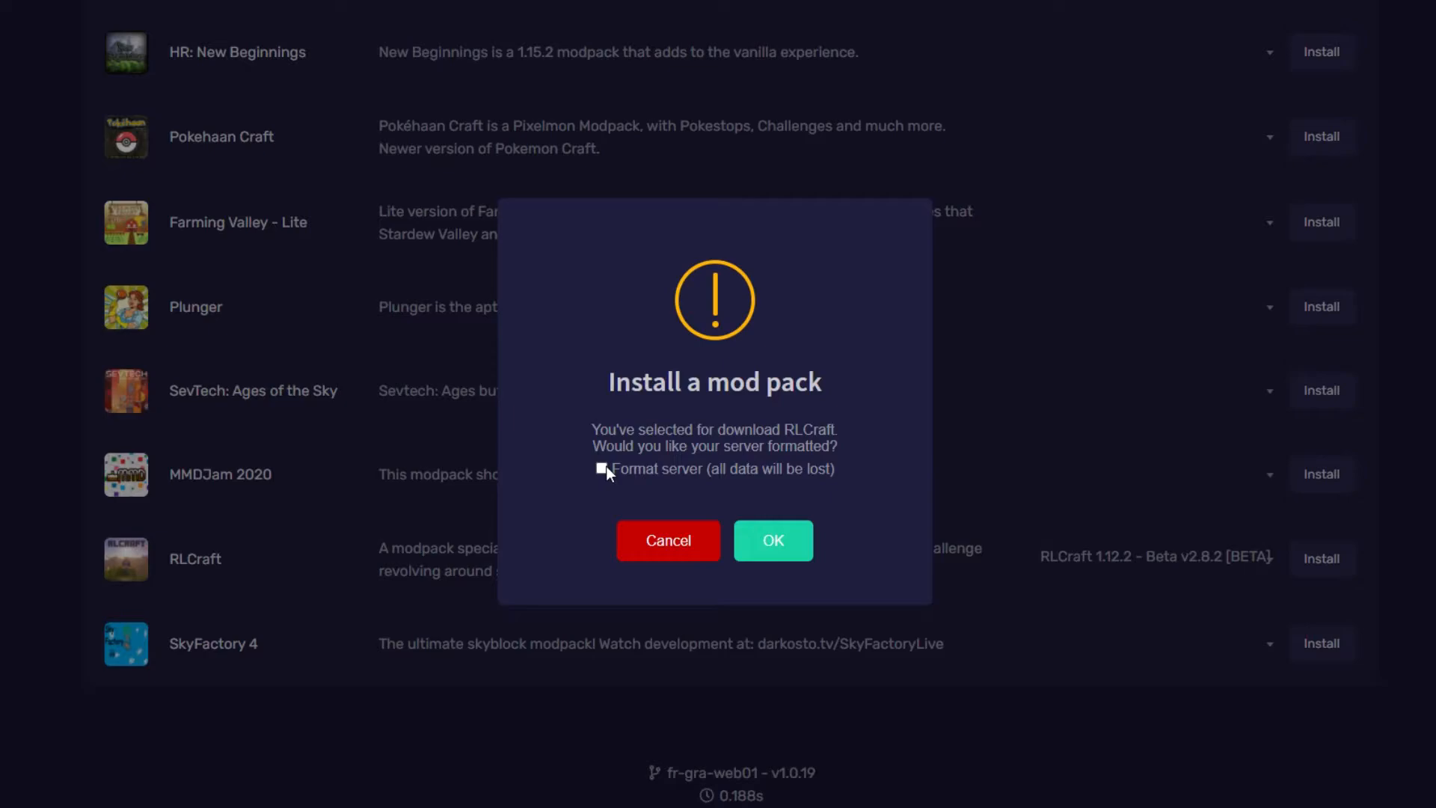
click(601, 469)
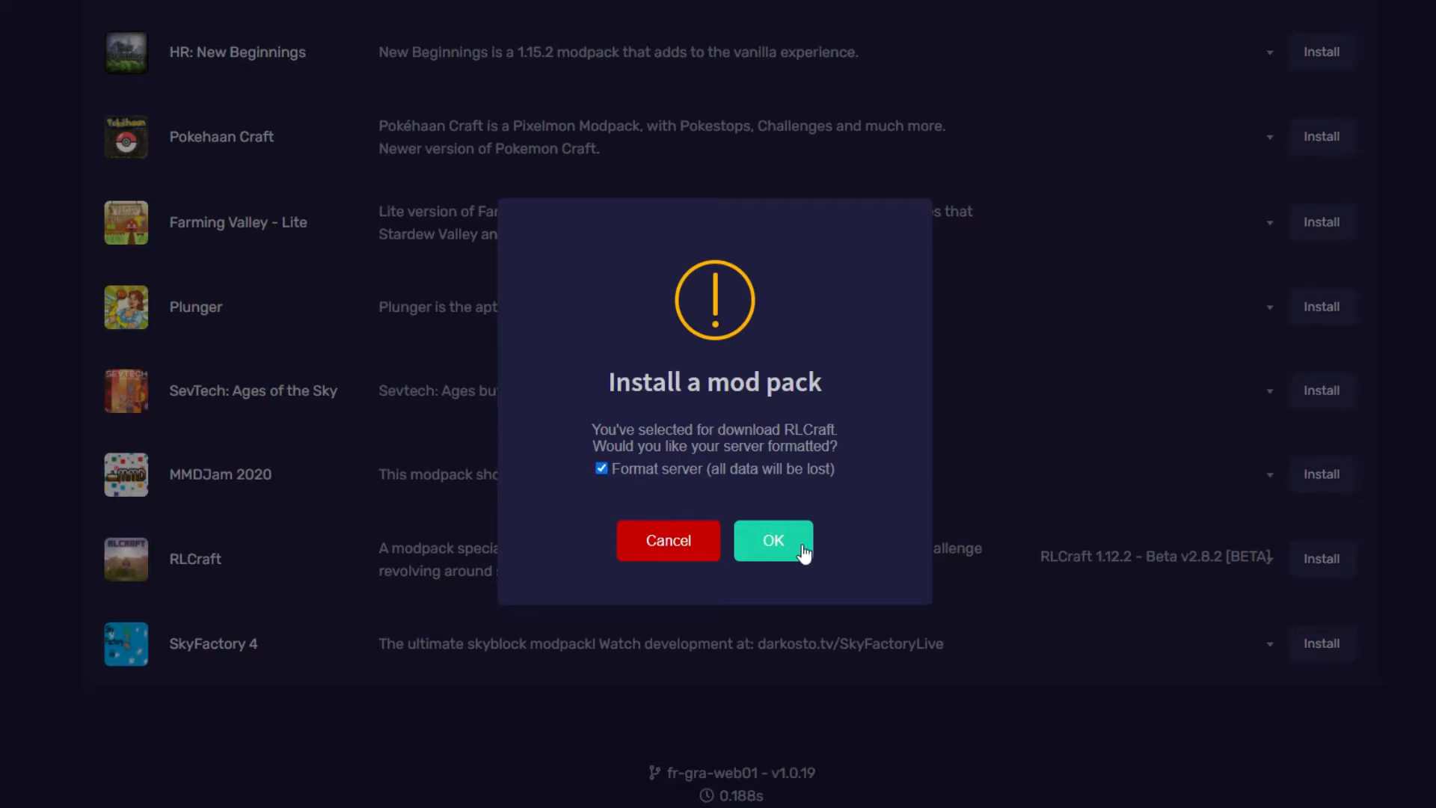
click(772, 540)
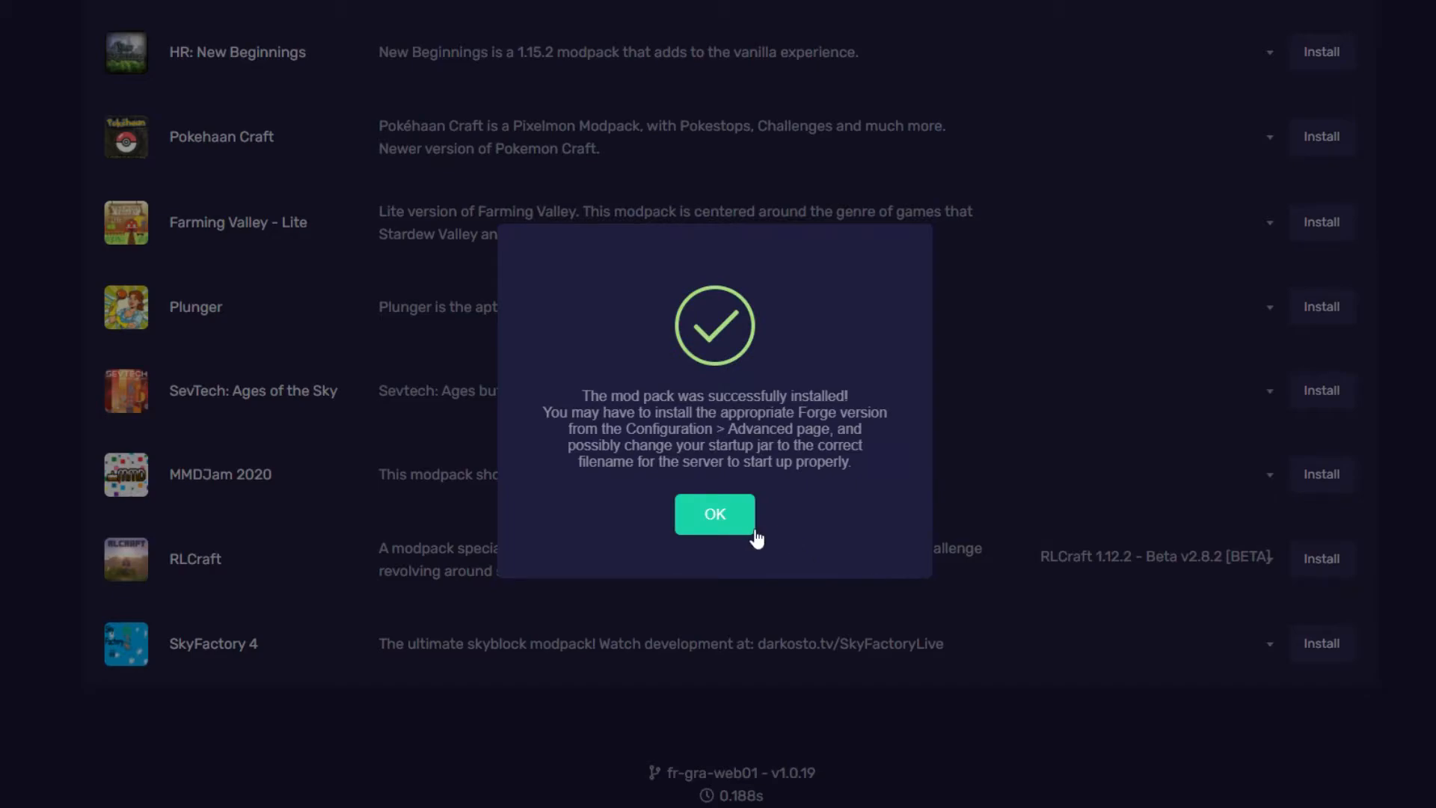
click(715, 513)
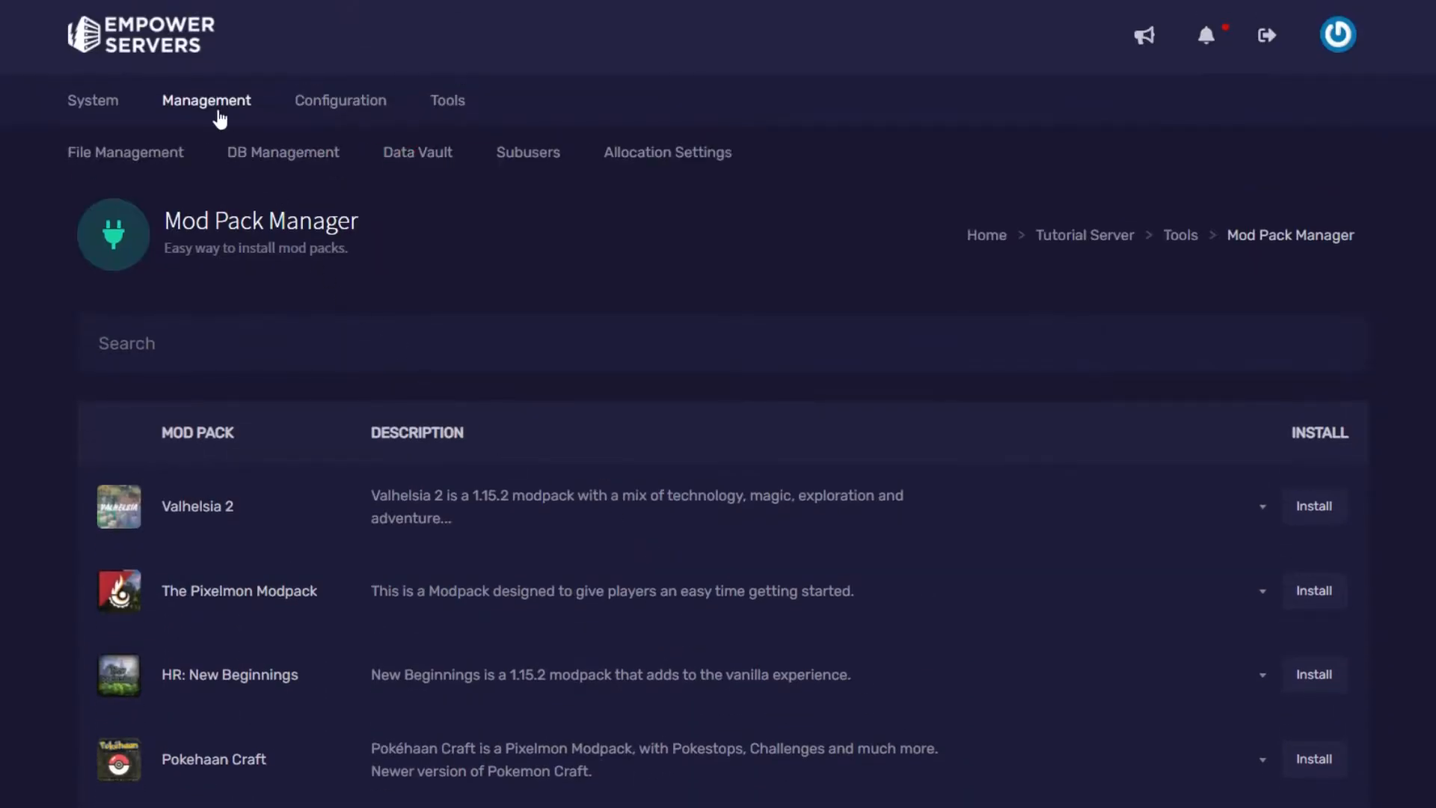
Open File Management to list the server's folders and jar files
click(126, 152)
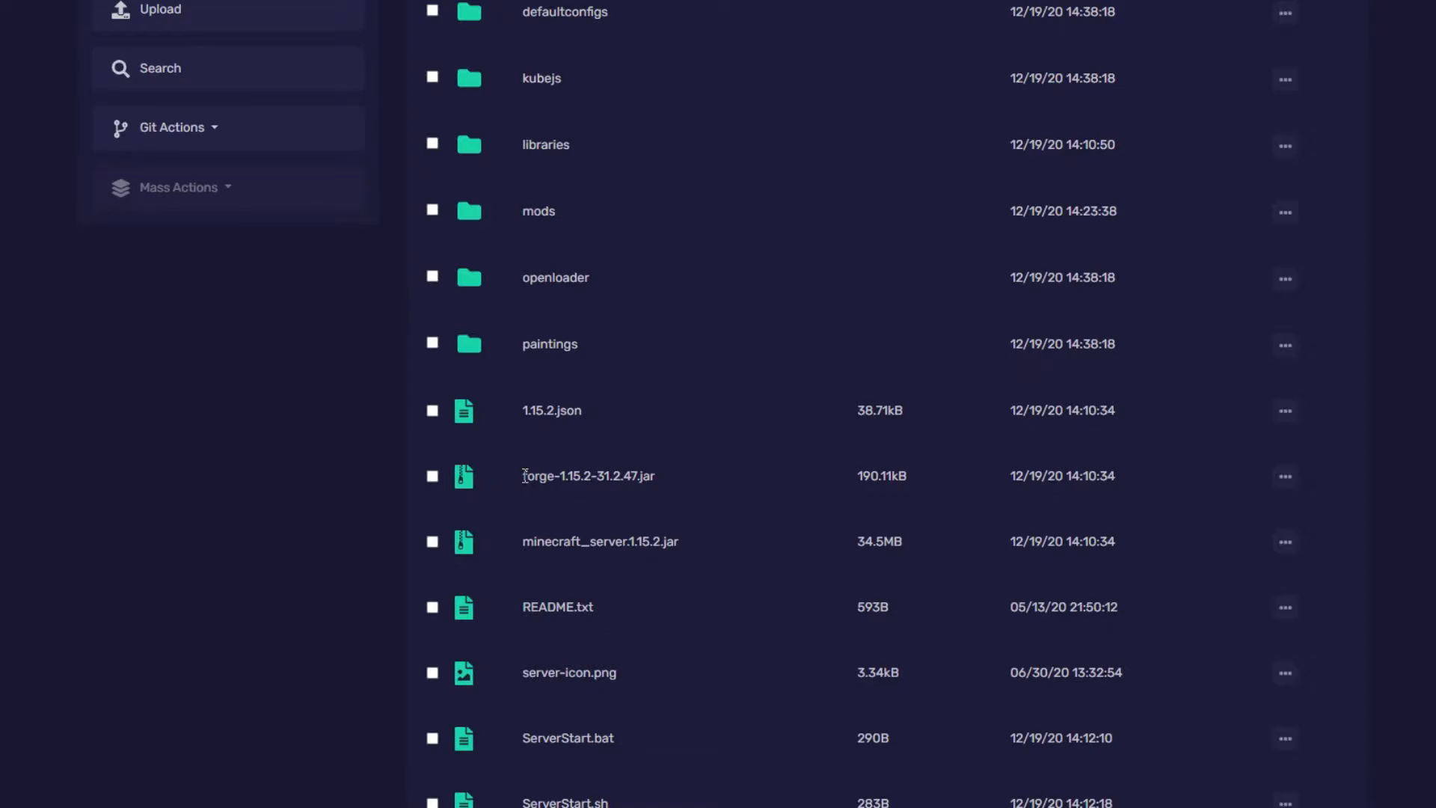
mouse_move(487, 510)
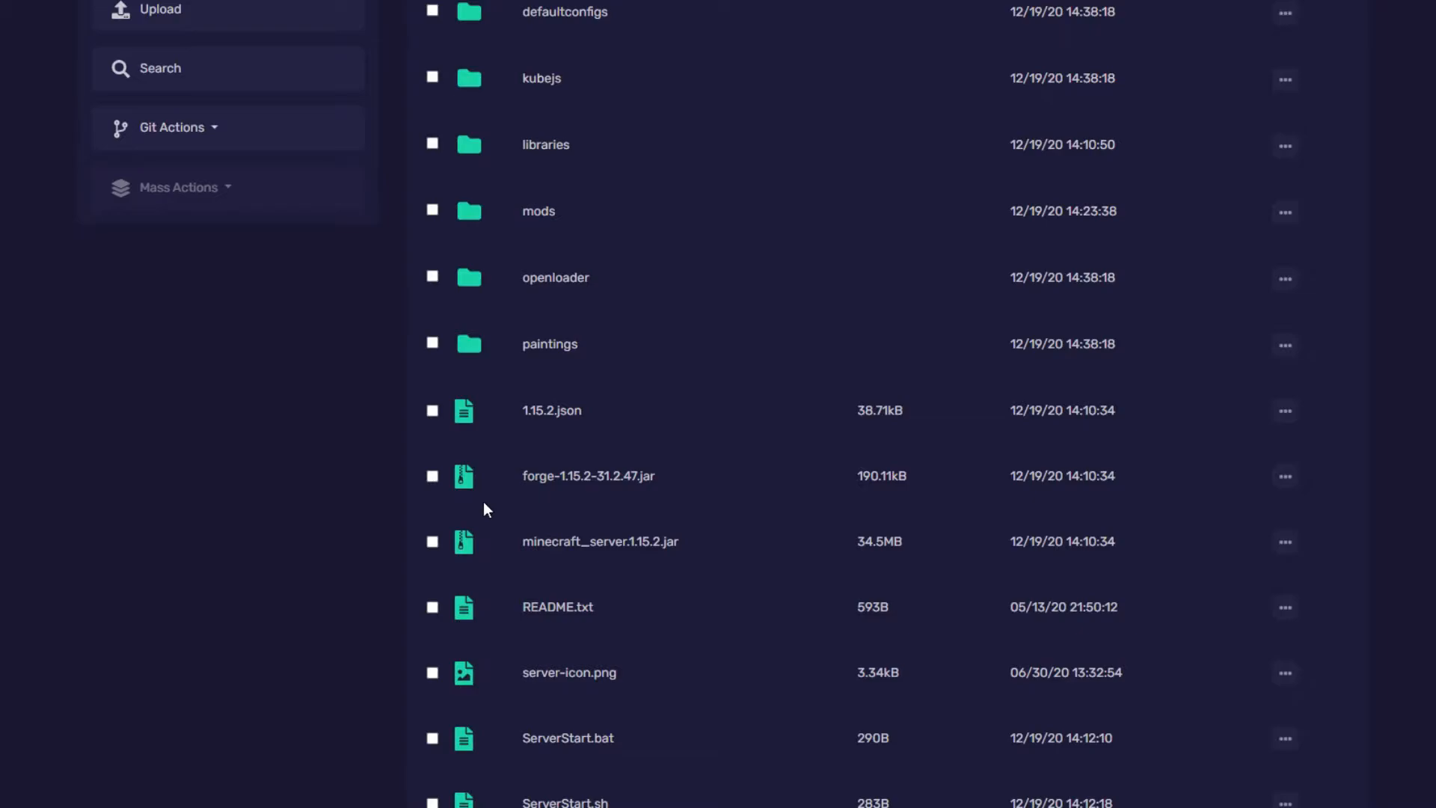
mouse_move(381, 519)
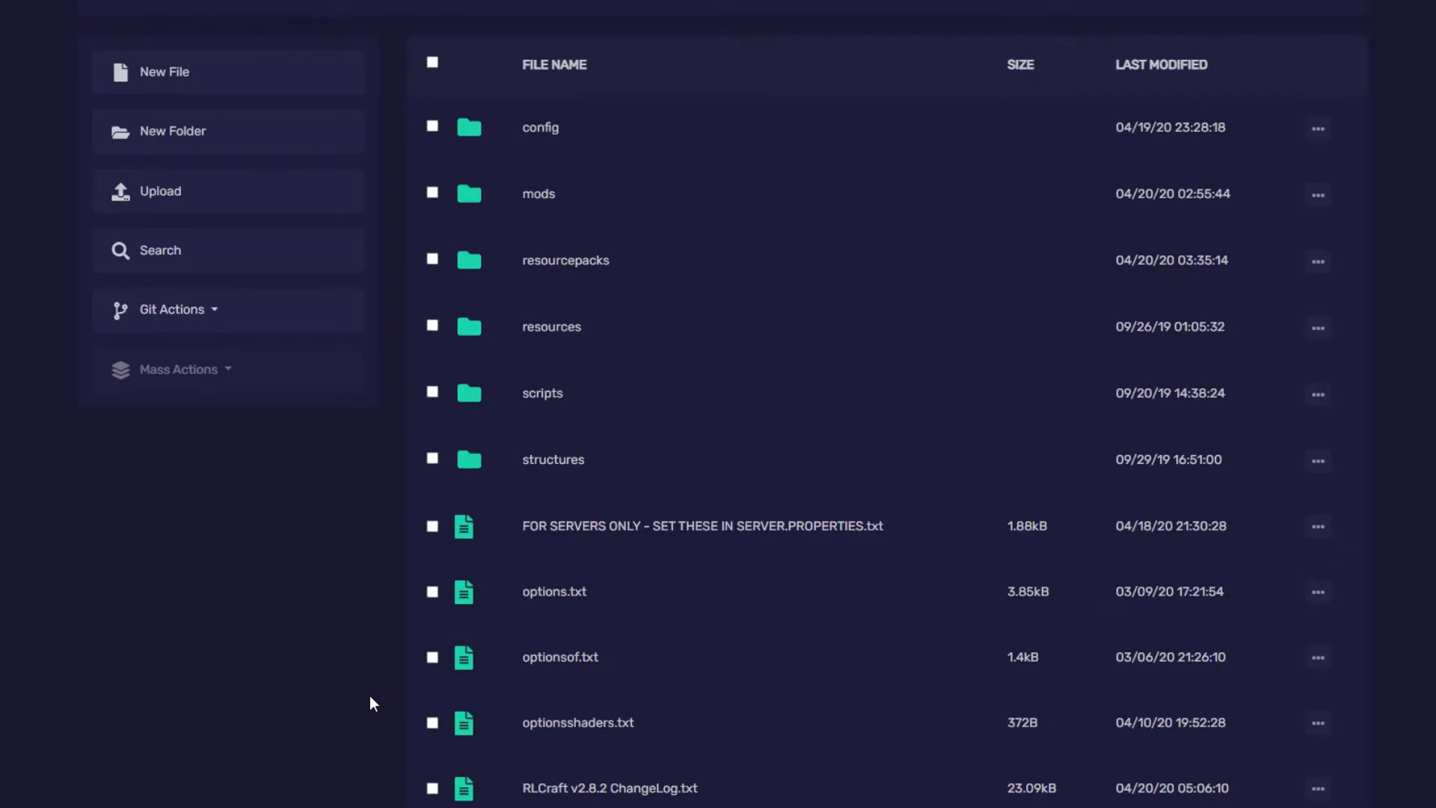
Open /home/container/mods and scroll through the RLCraft mod jars like AdHooks and Advanced-Fishing
click(537, 193)
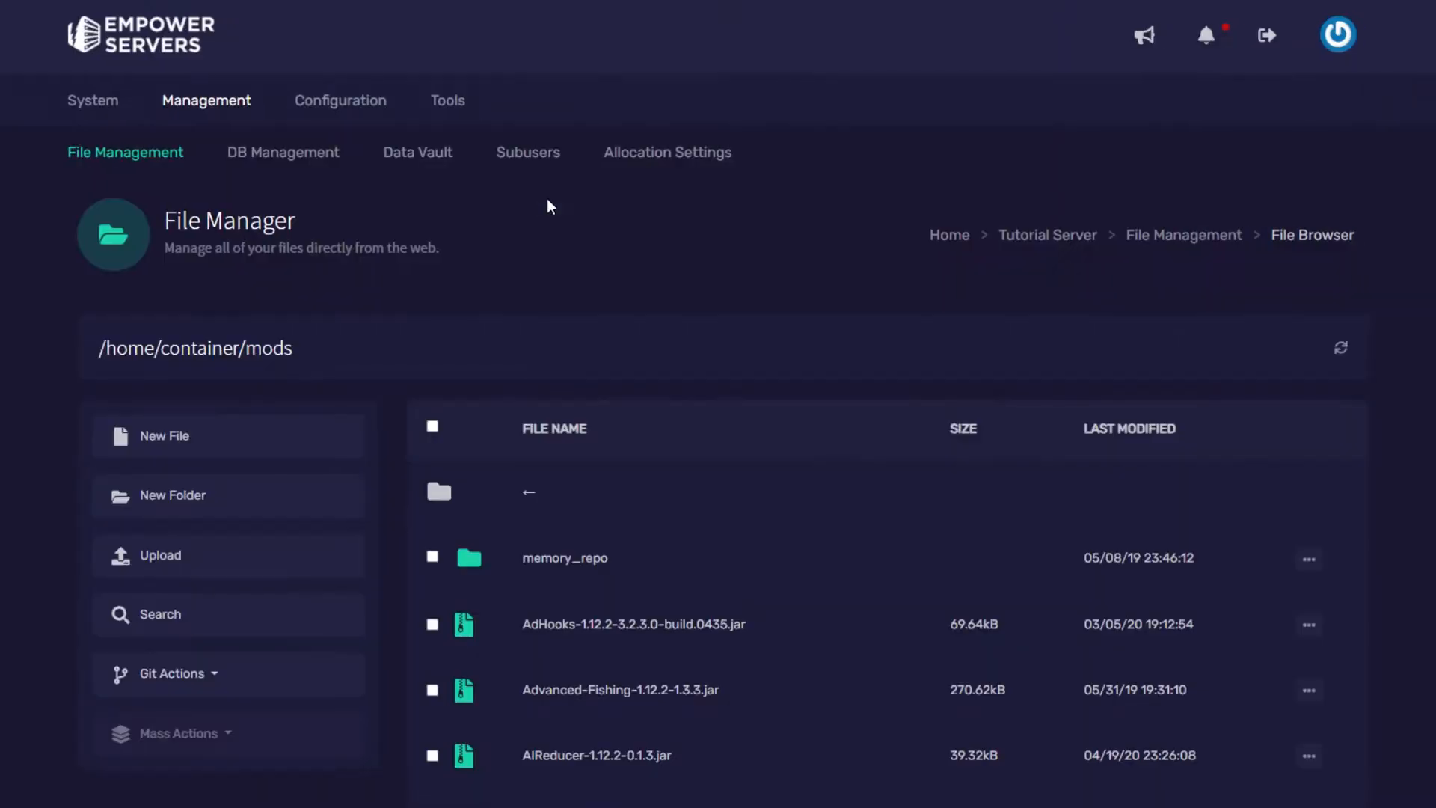
scroll(down, 3)
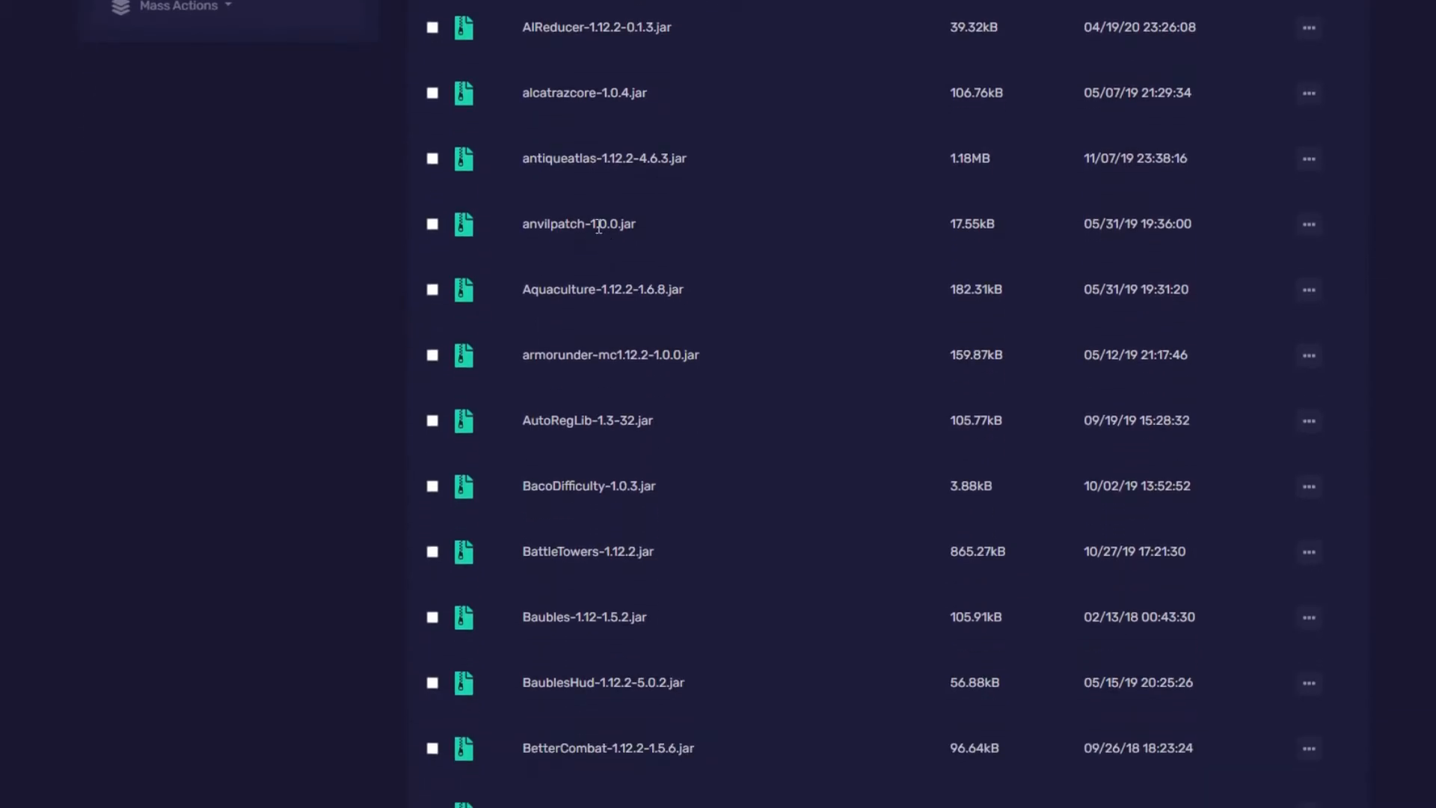
scroll(down, 3)
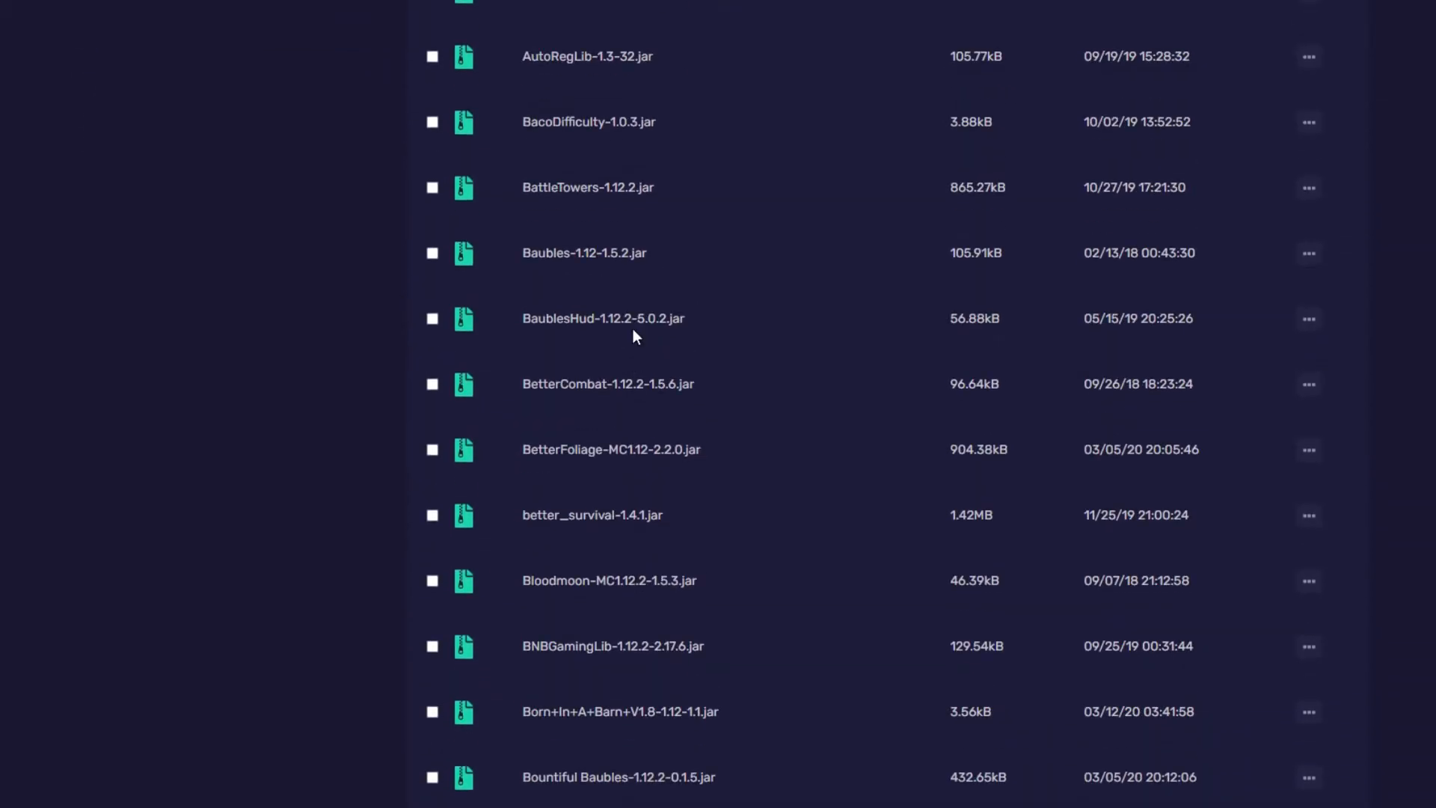
scroll(down, 3)
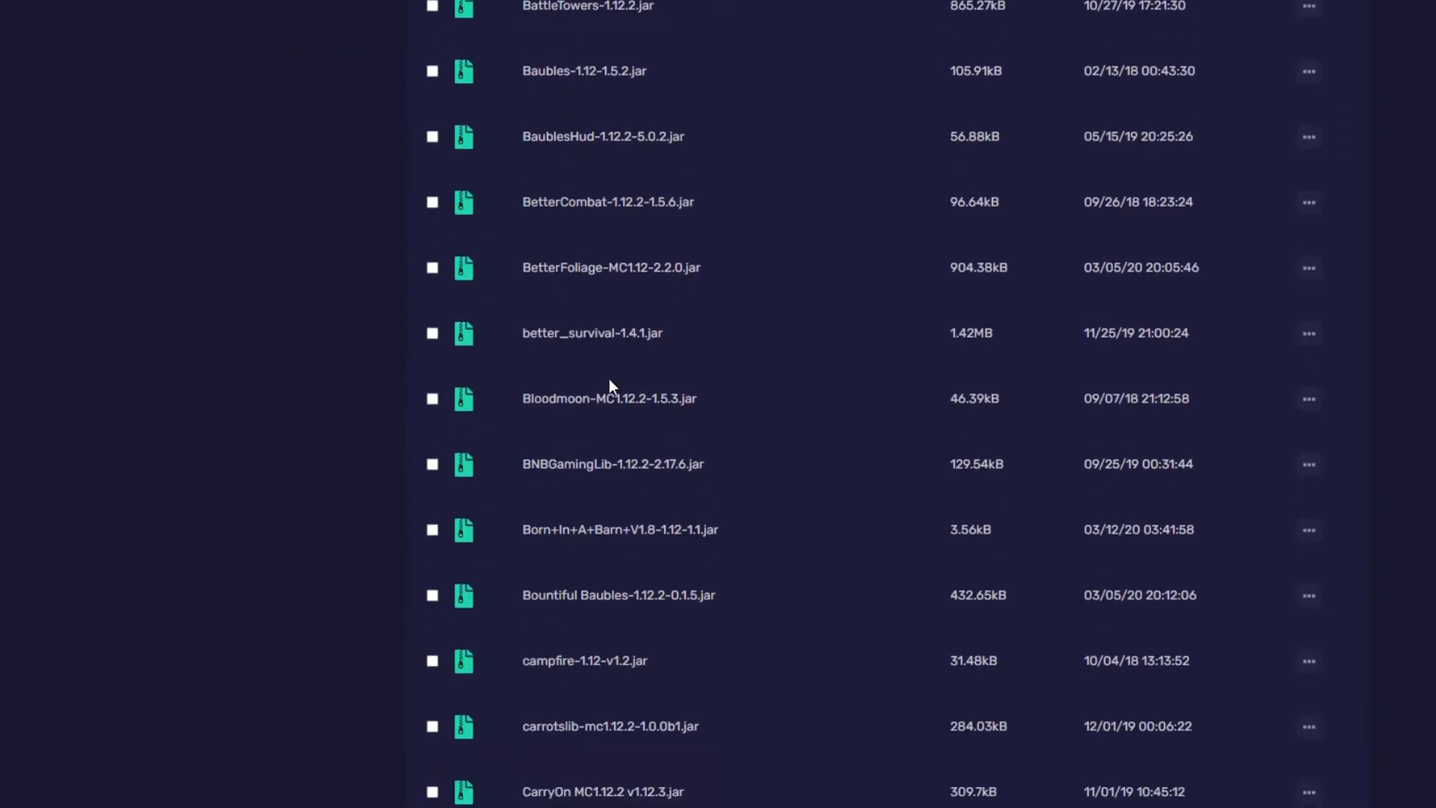
scroll(down, 3)
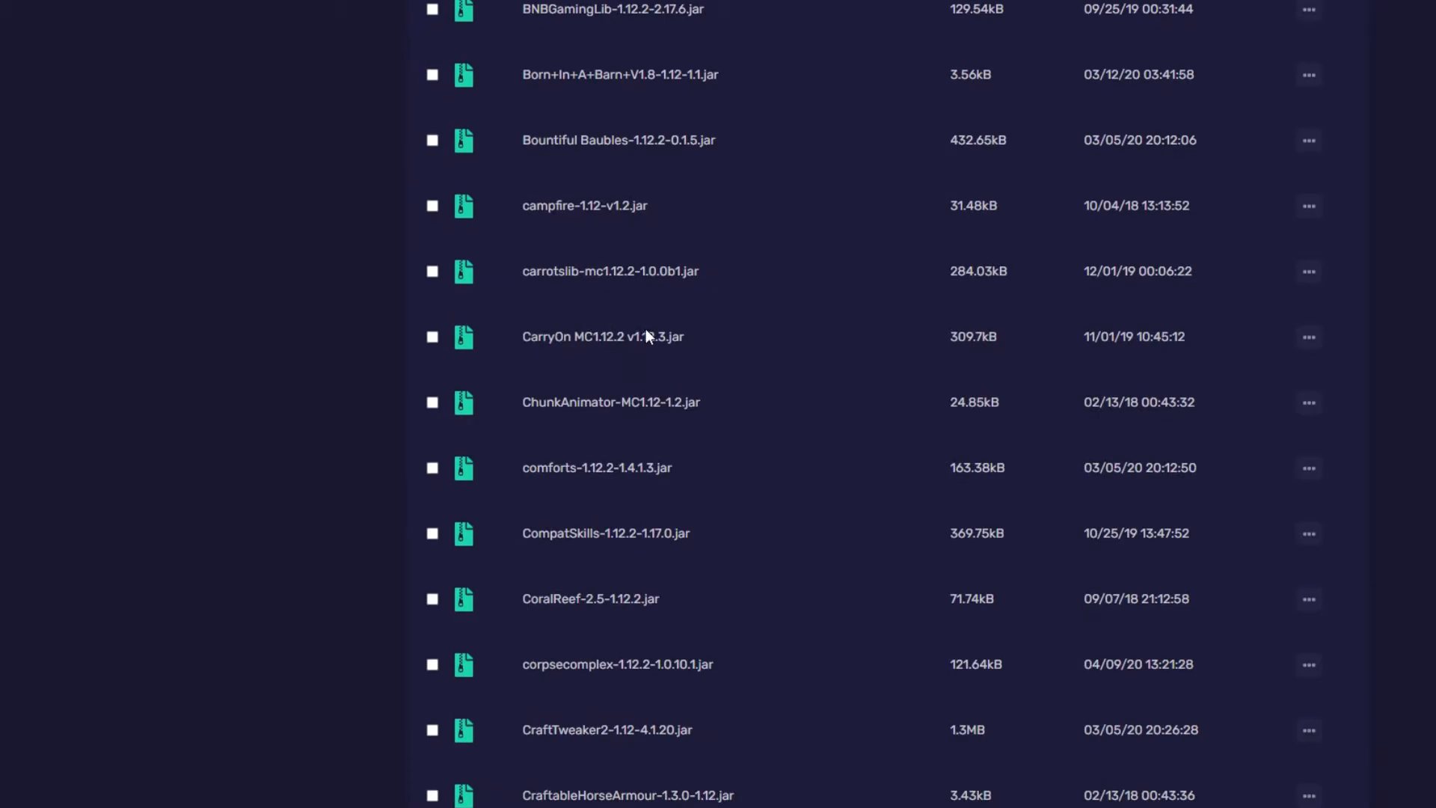
mouse_move(689, 455)
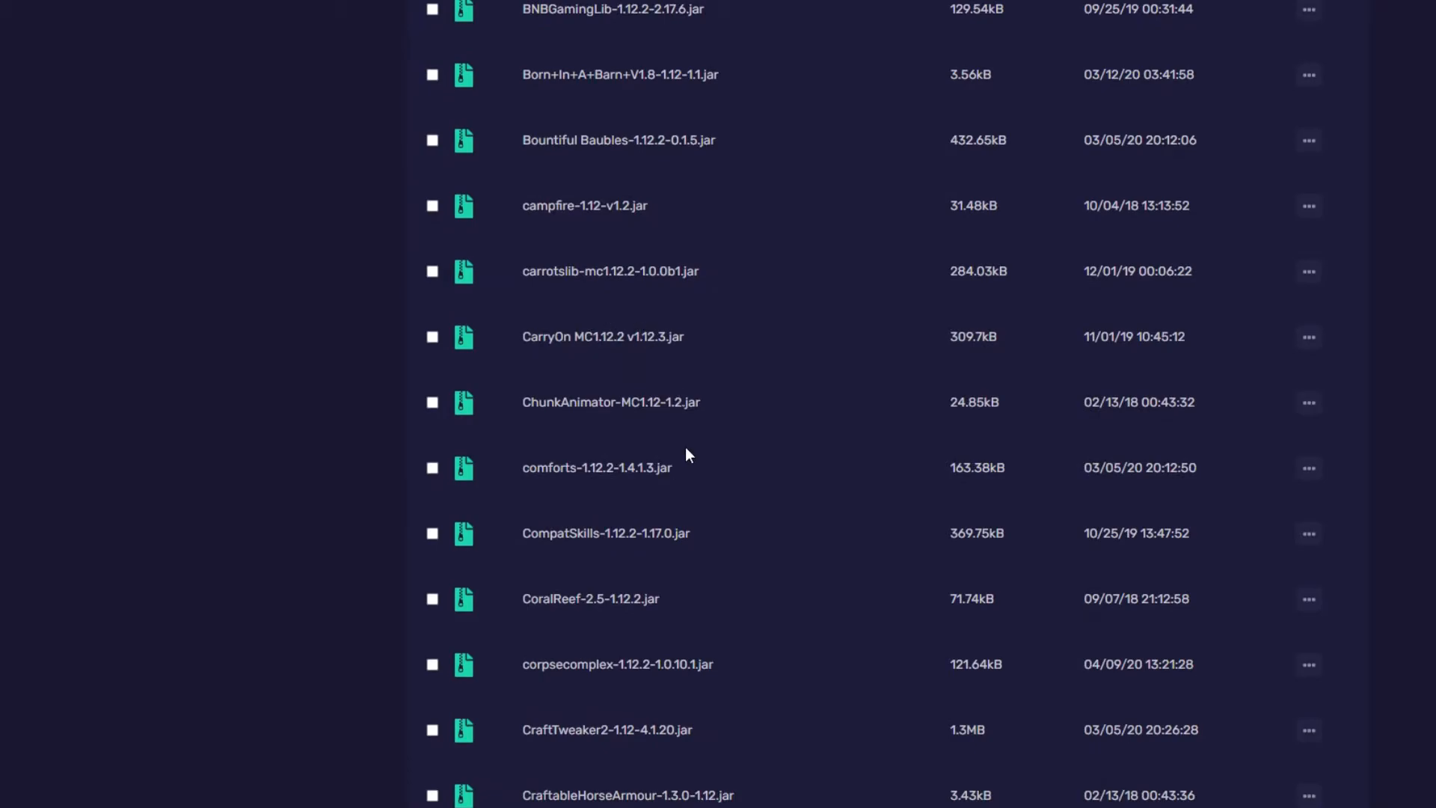
scroll(up, 3)
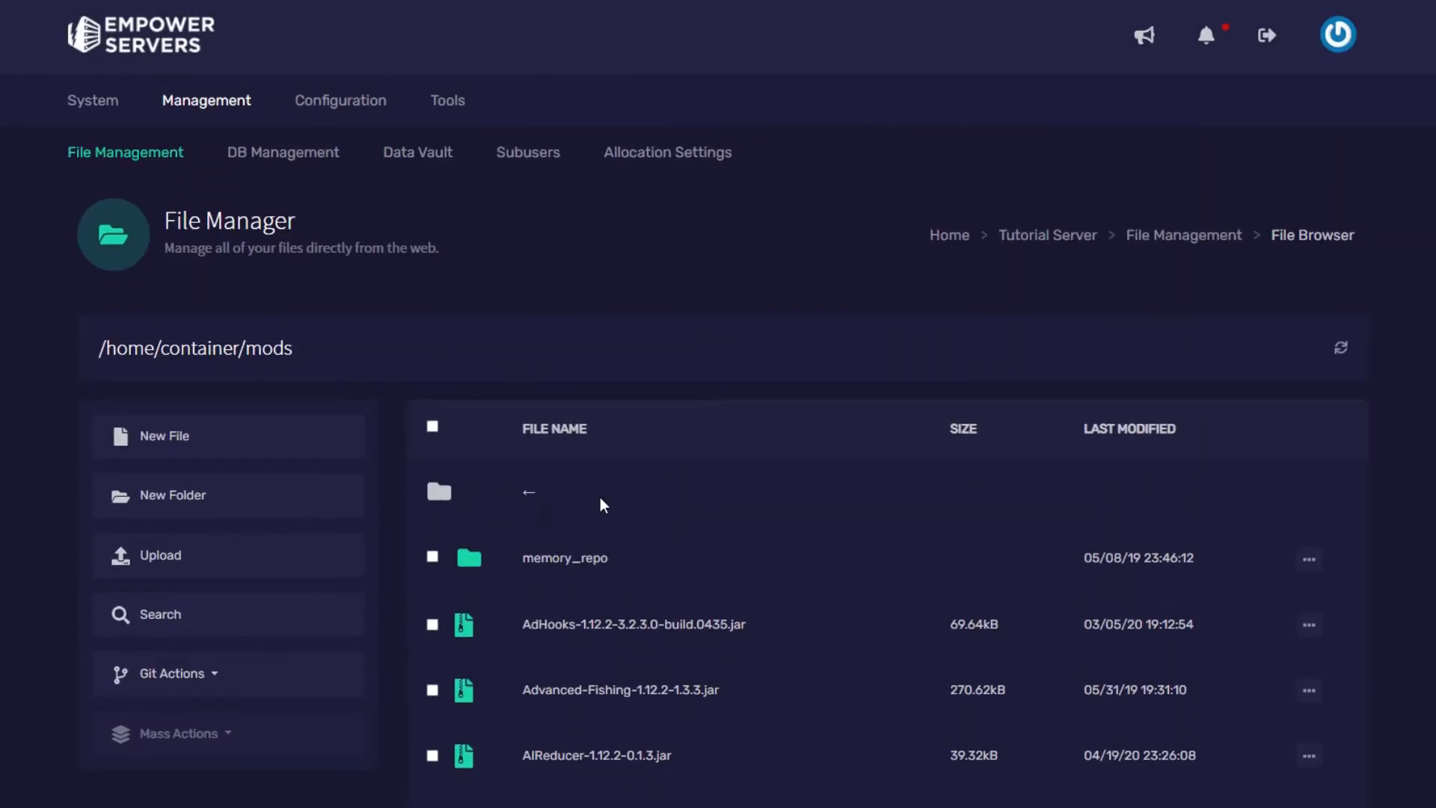
On the Advanced configuration page, set Edition to Forge and Version to 1.12.2 for installation
click(339, 100)
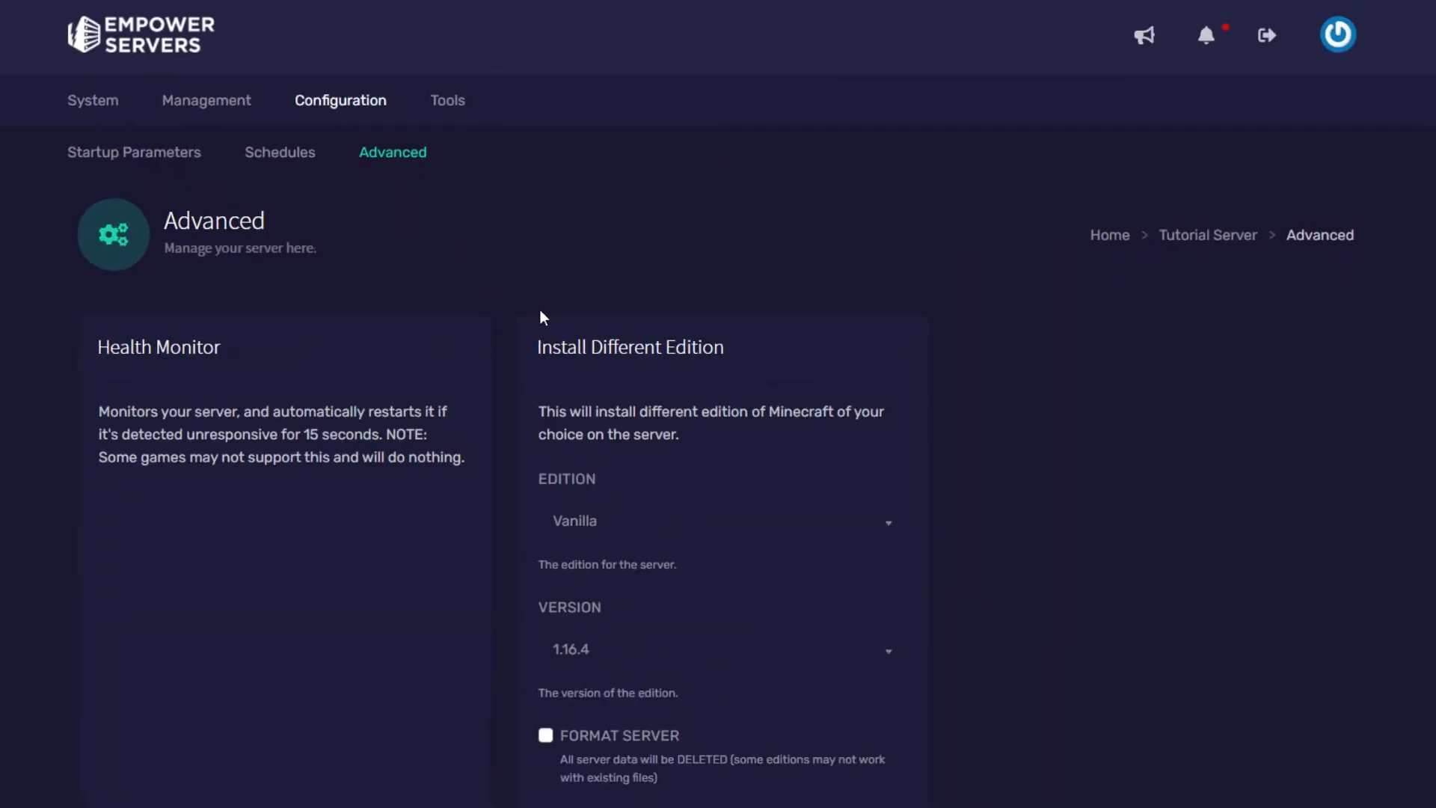
scroll(down, 3)
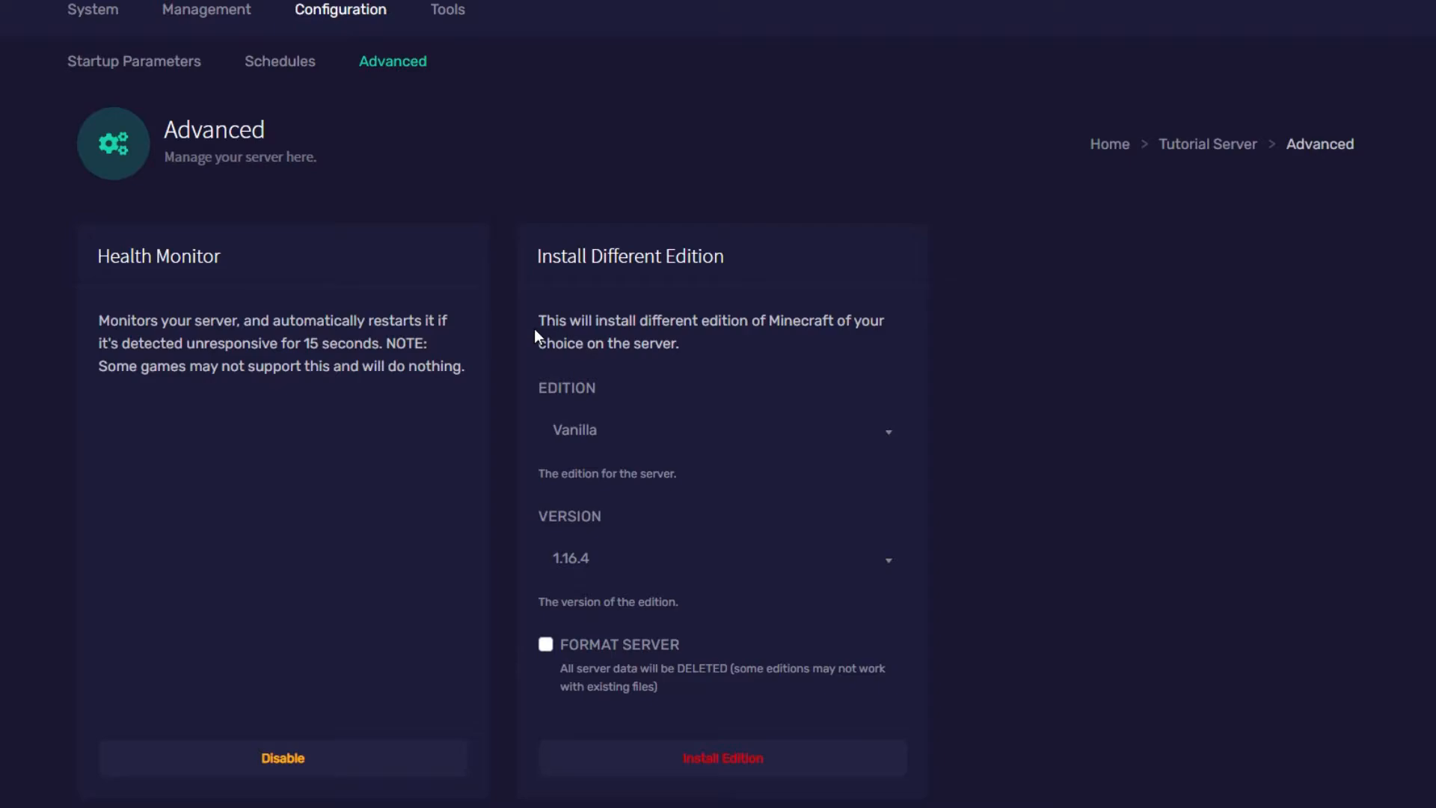
click(717, 429)
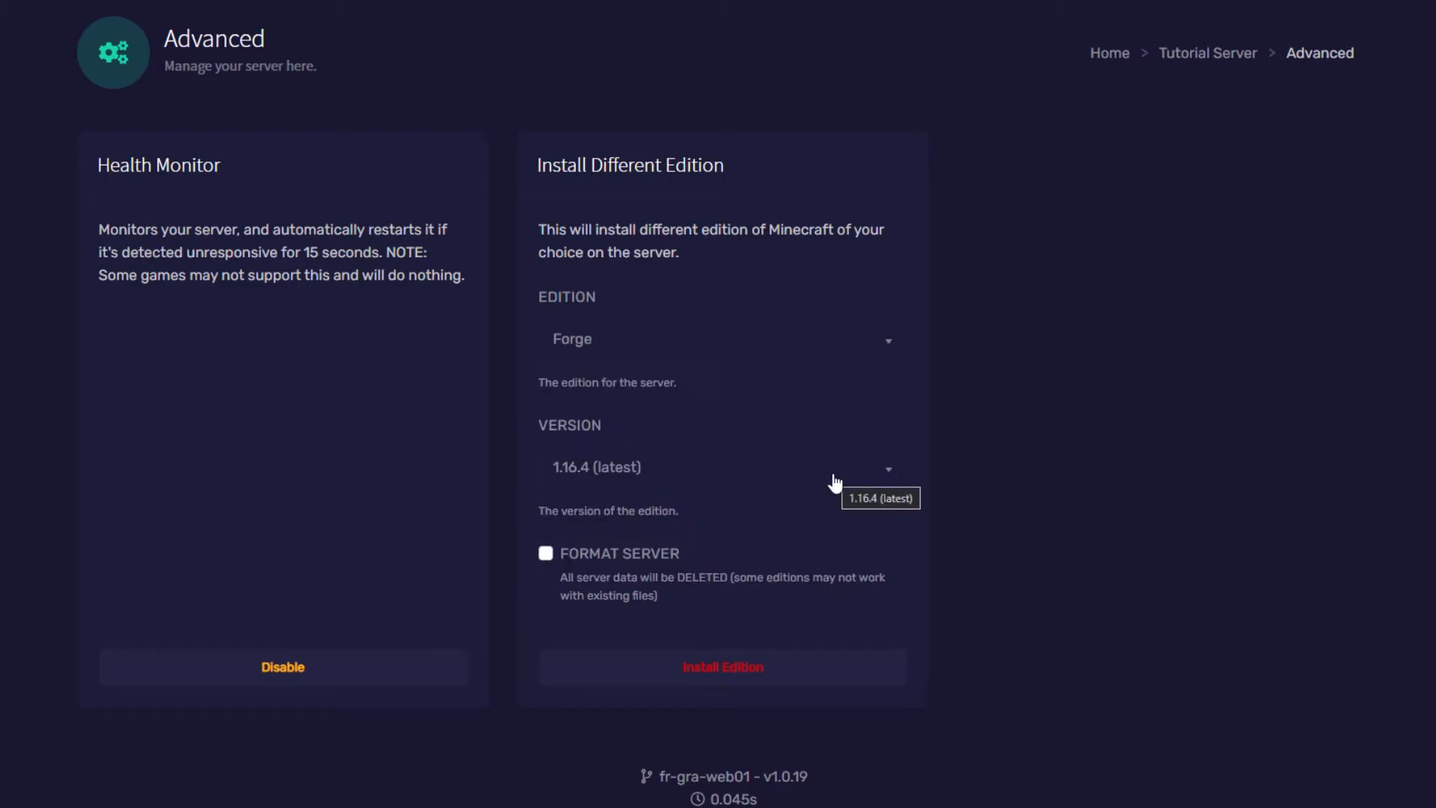
click(721, 467)
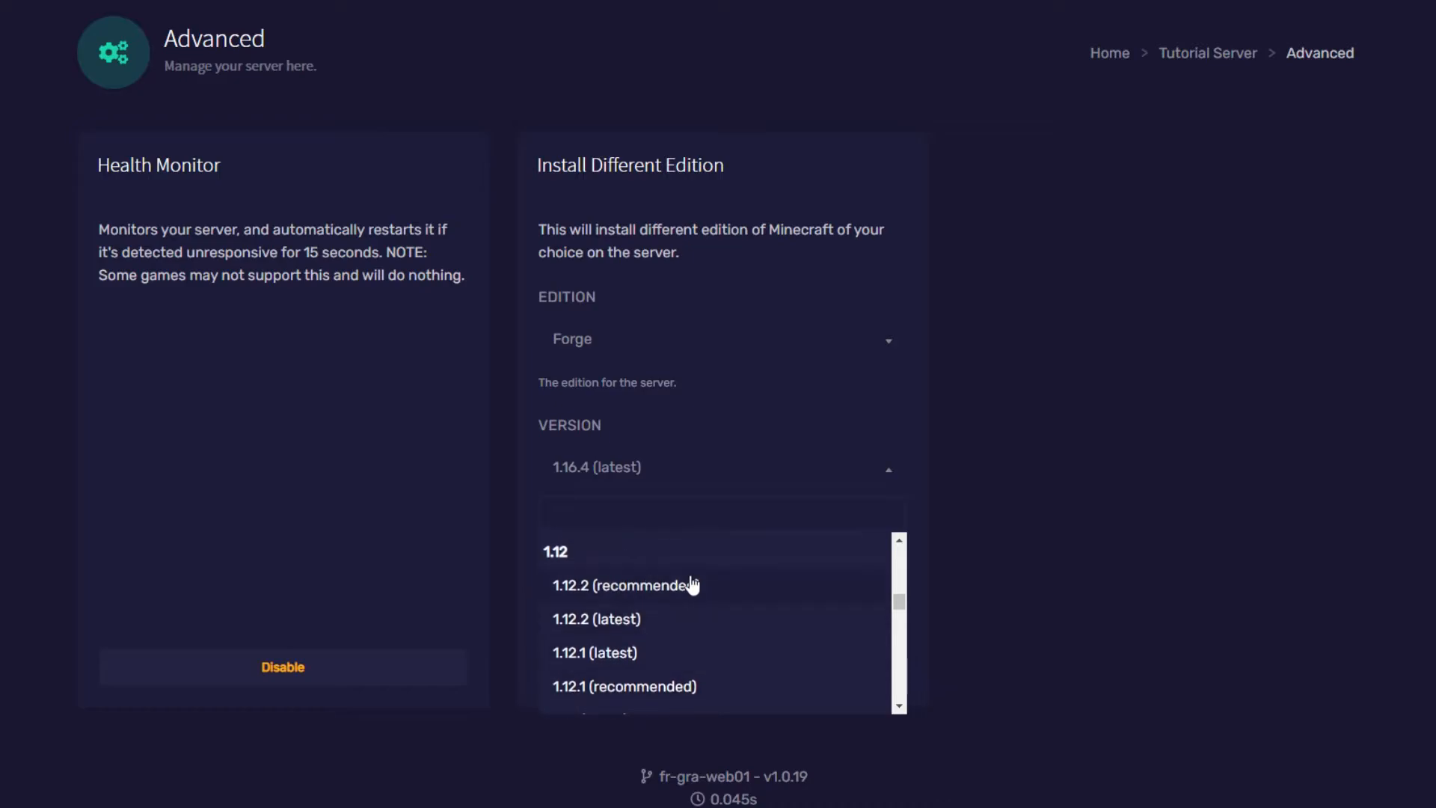
mouse_move(646, 618)
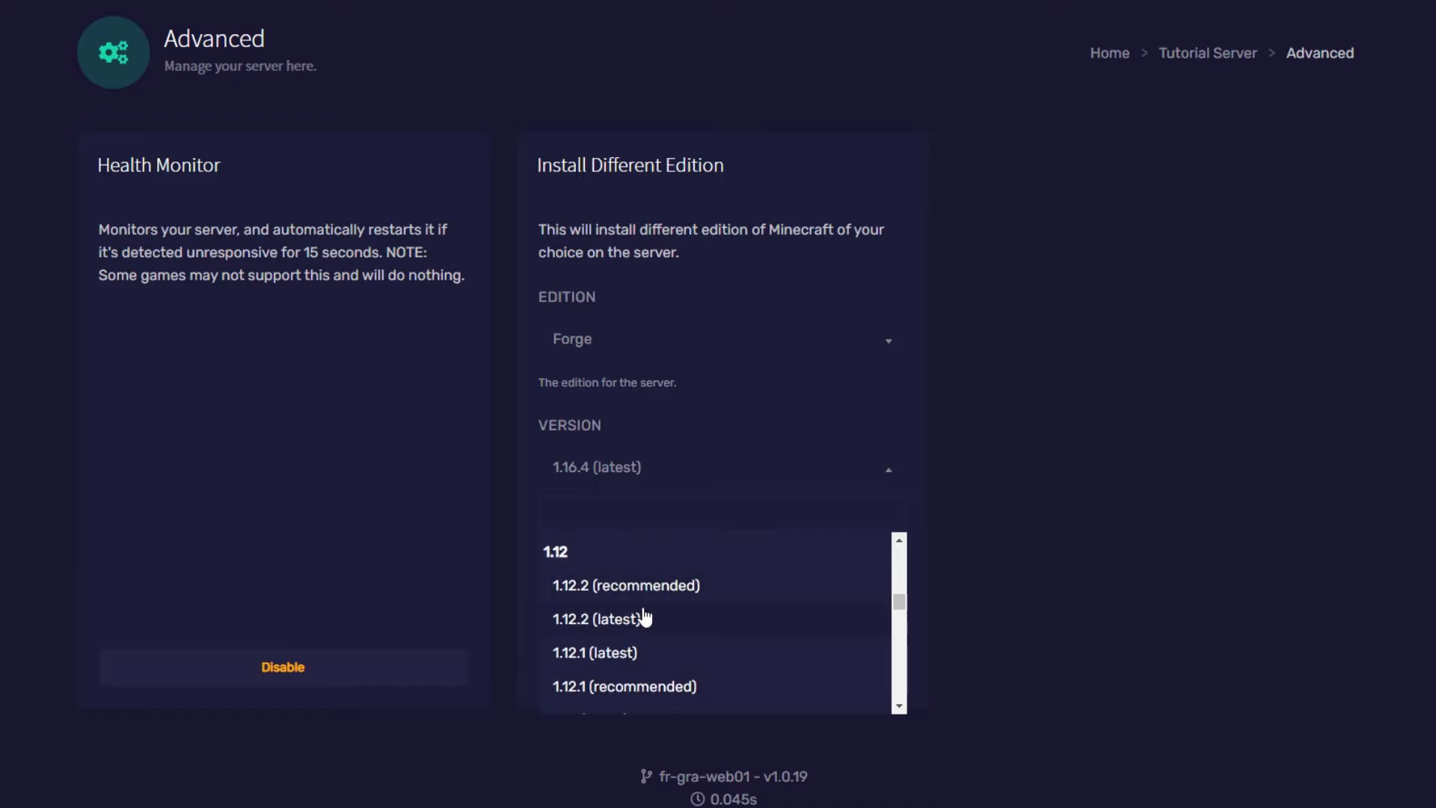
click(722, 512)
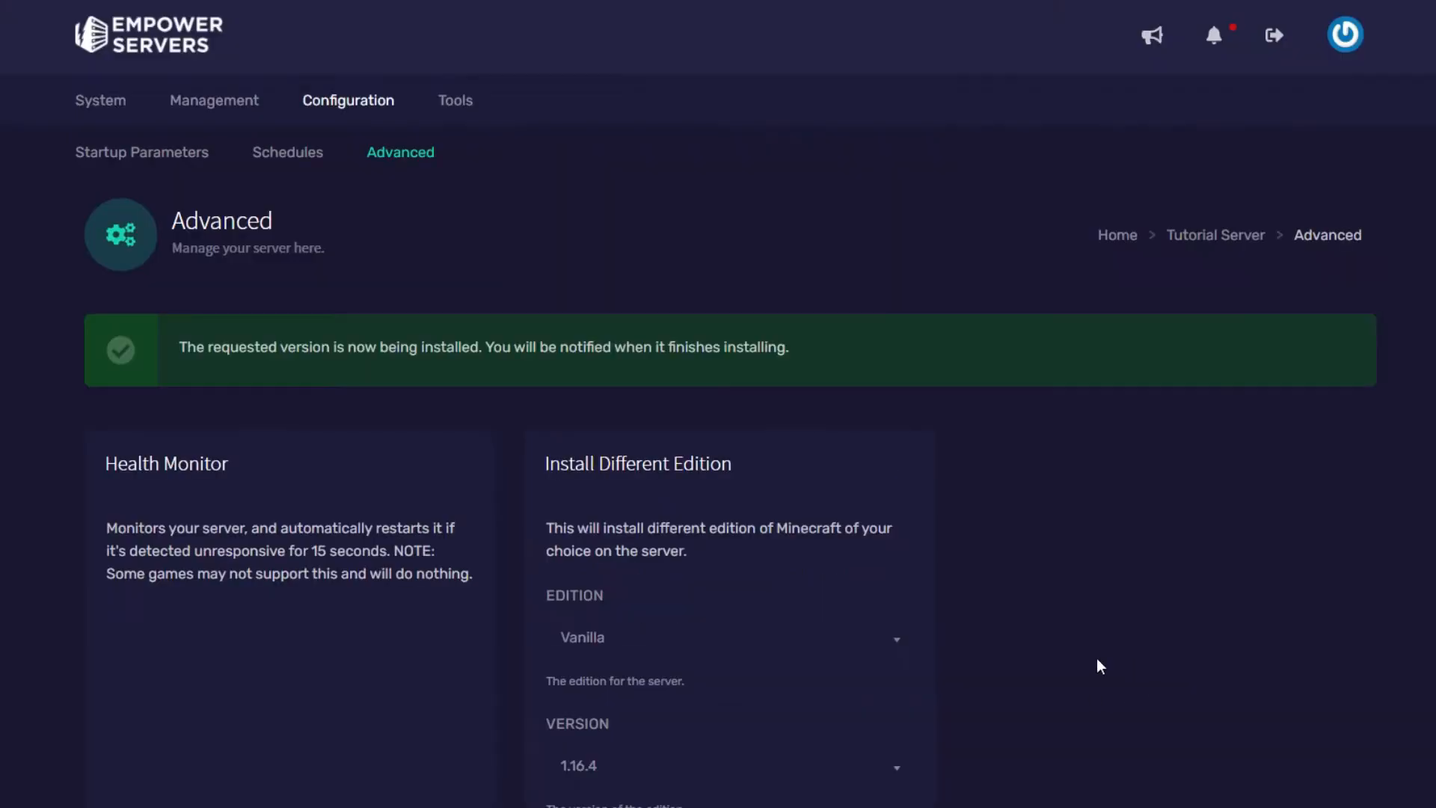
Refresh the /home/container listing to confirm 1.12.2.json, minecraft_server.1.12.2.jar and server.jar exist
click(214, 100)
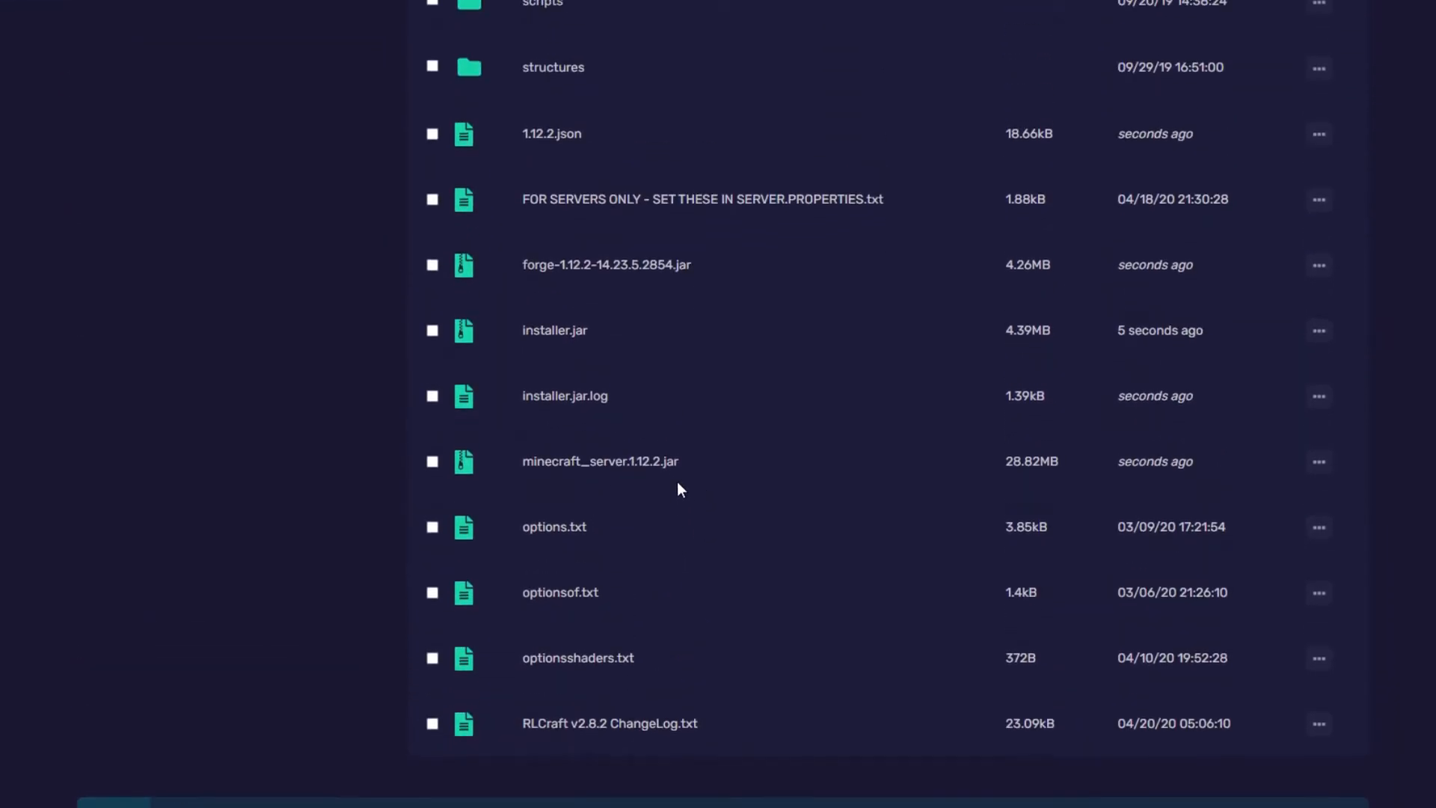
click(431, 460)
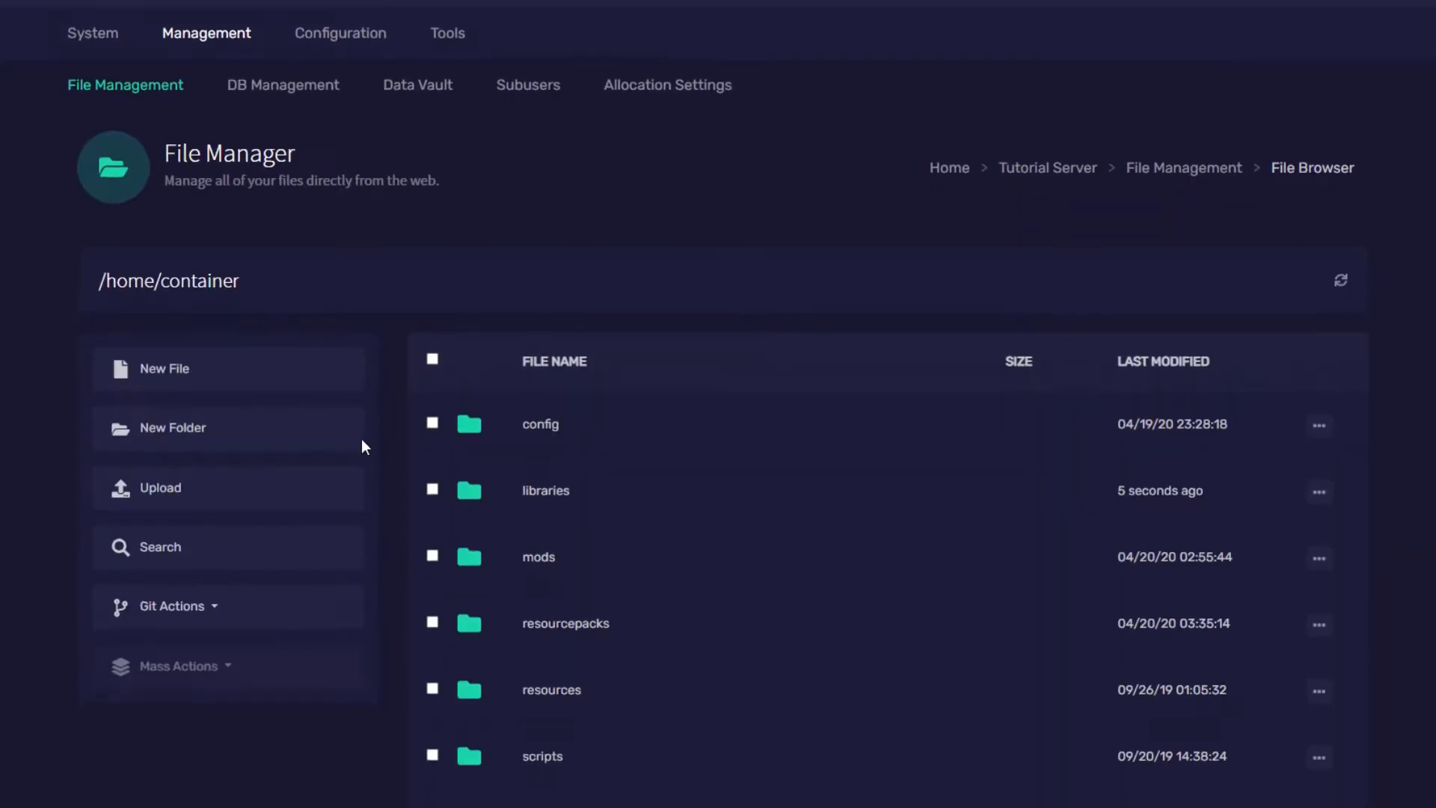
scroll(down, 3)
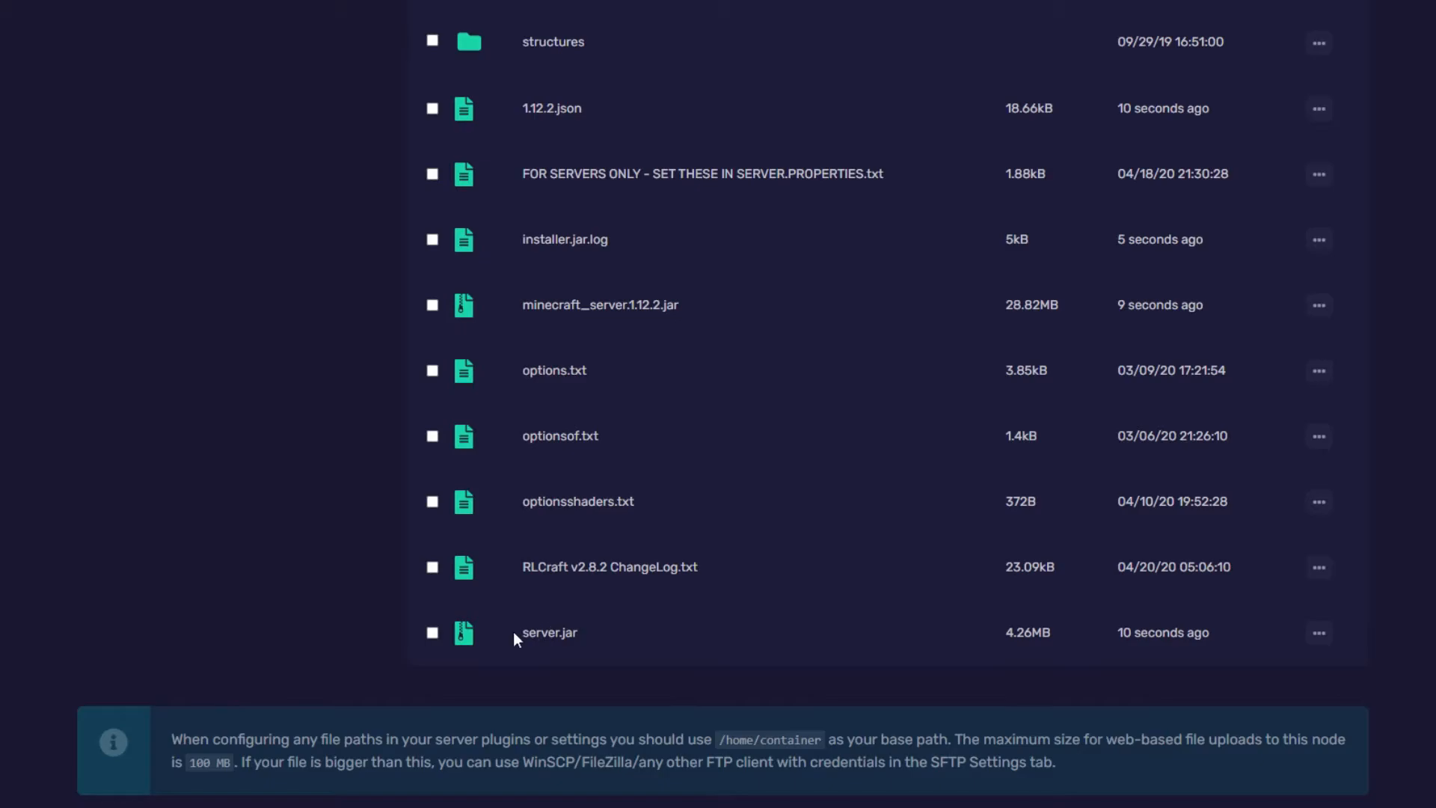
mouse_move(135, 540)
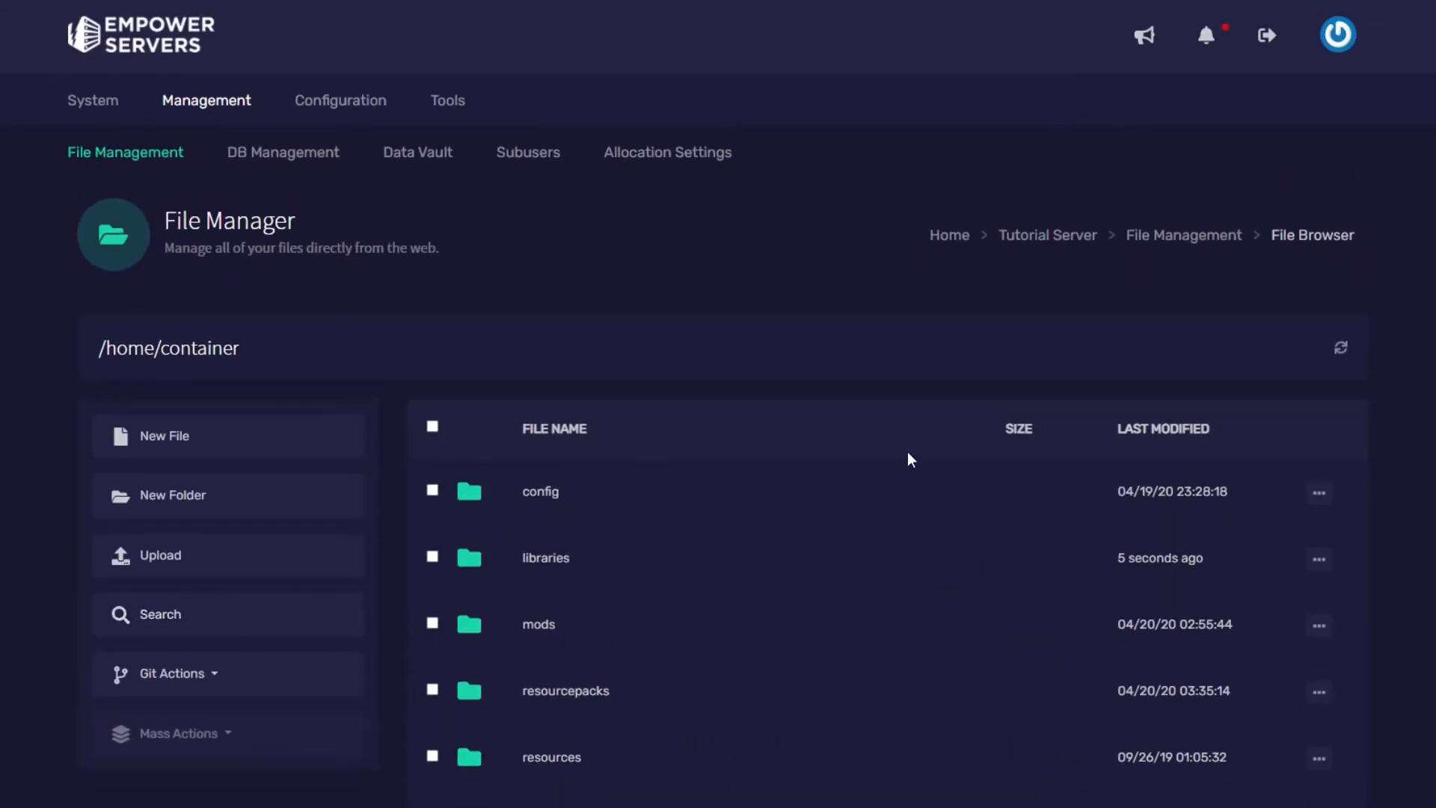
From the console, accept the Mojang EULA and confirm so the server restarts
click(93, 100)
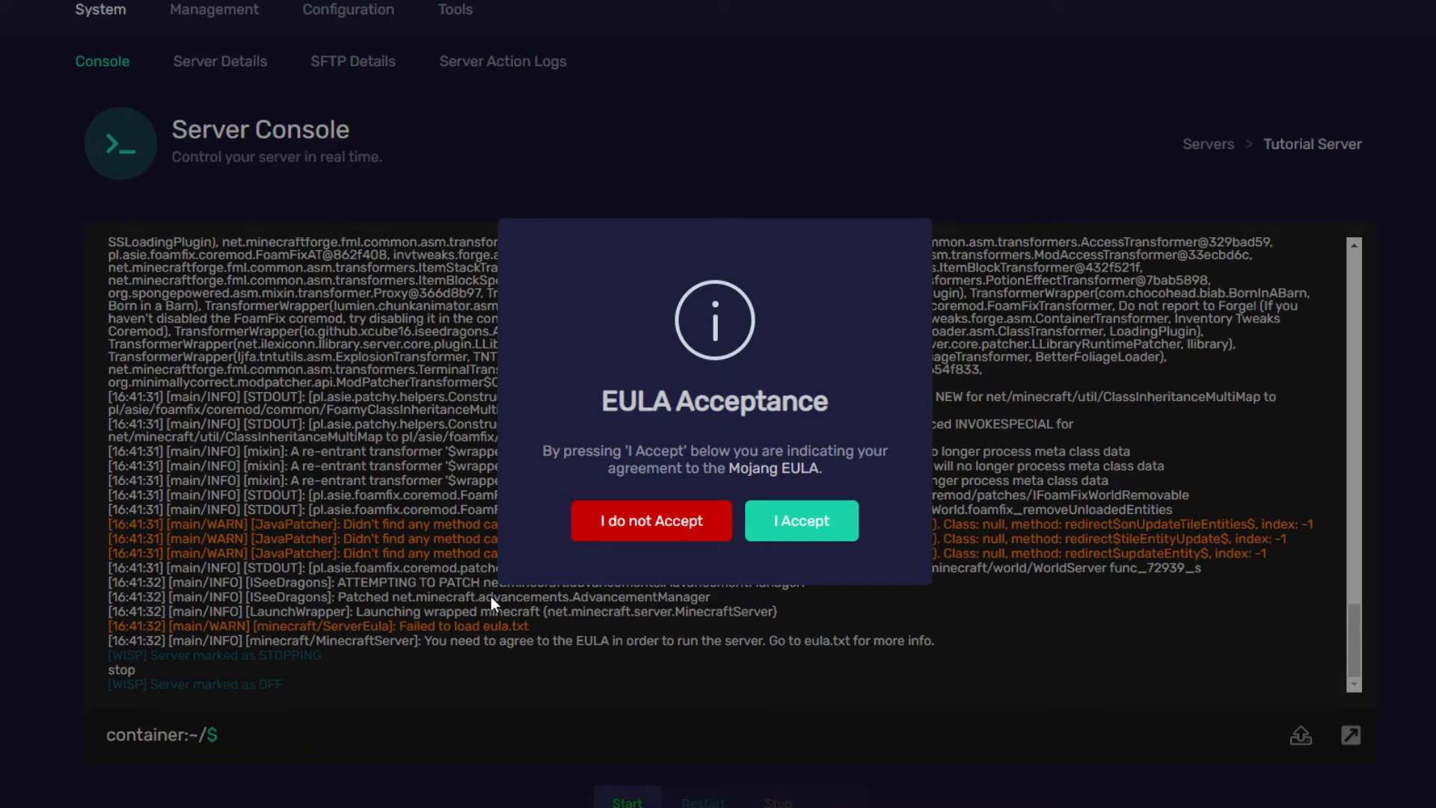
click(799, 521)
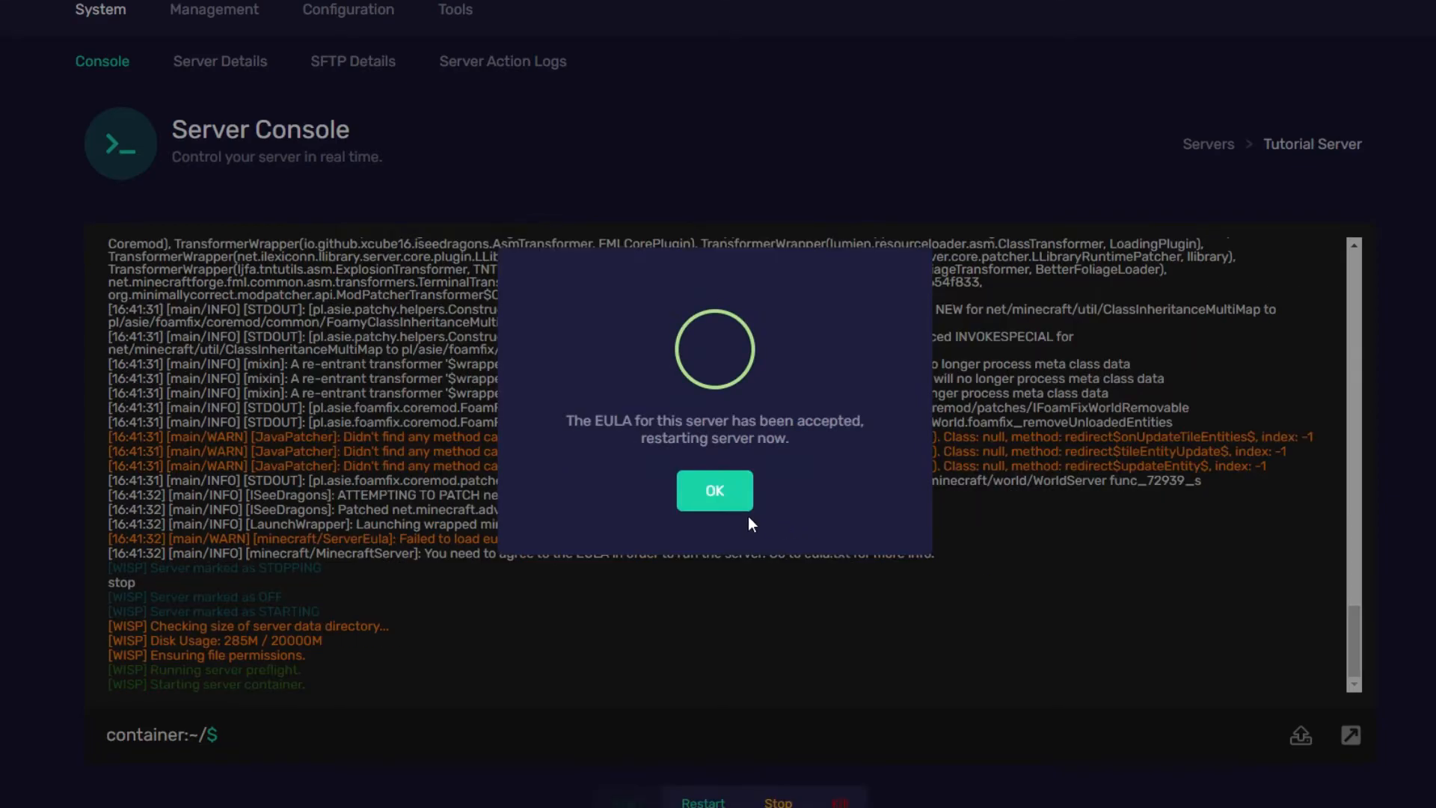
click(715, 491)
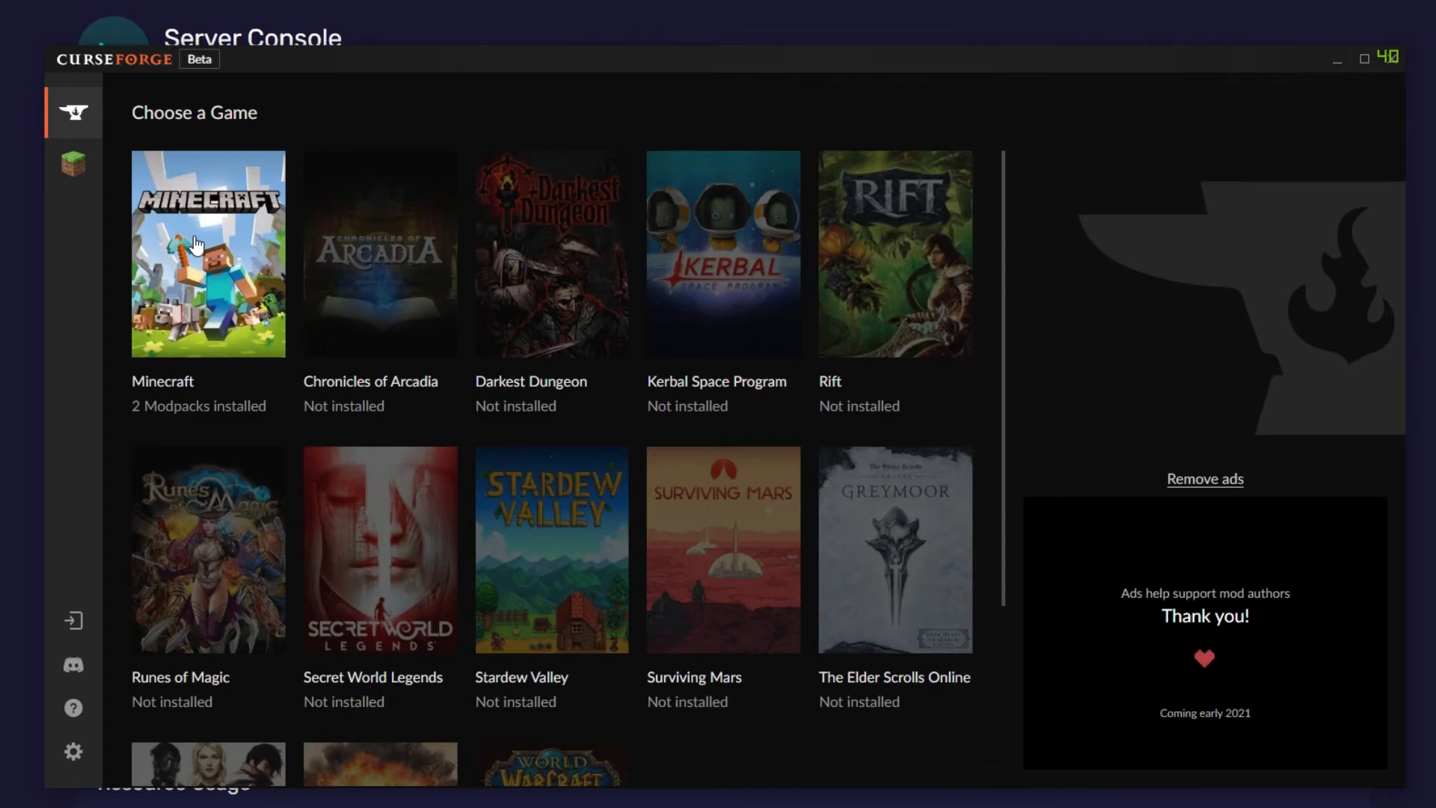
In CurseForge, browse Minecraft modpacks and search for 'RLcraft'
click(208, 255)
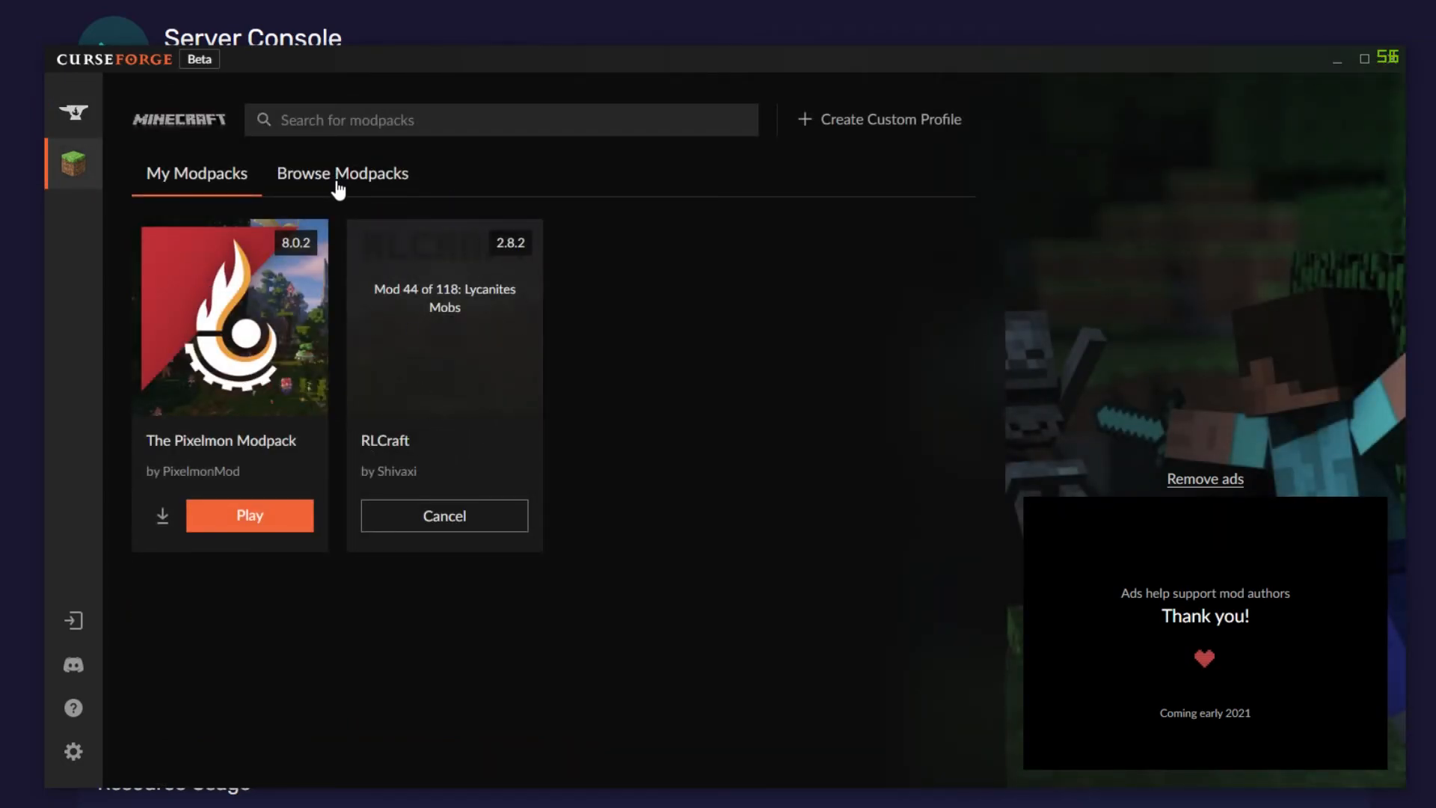
click(341, 173)
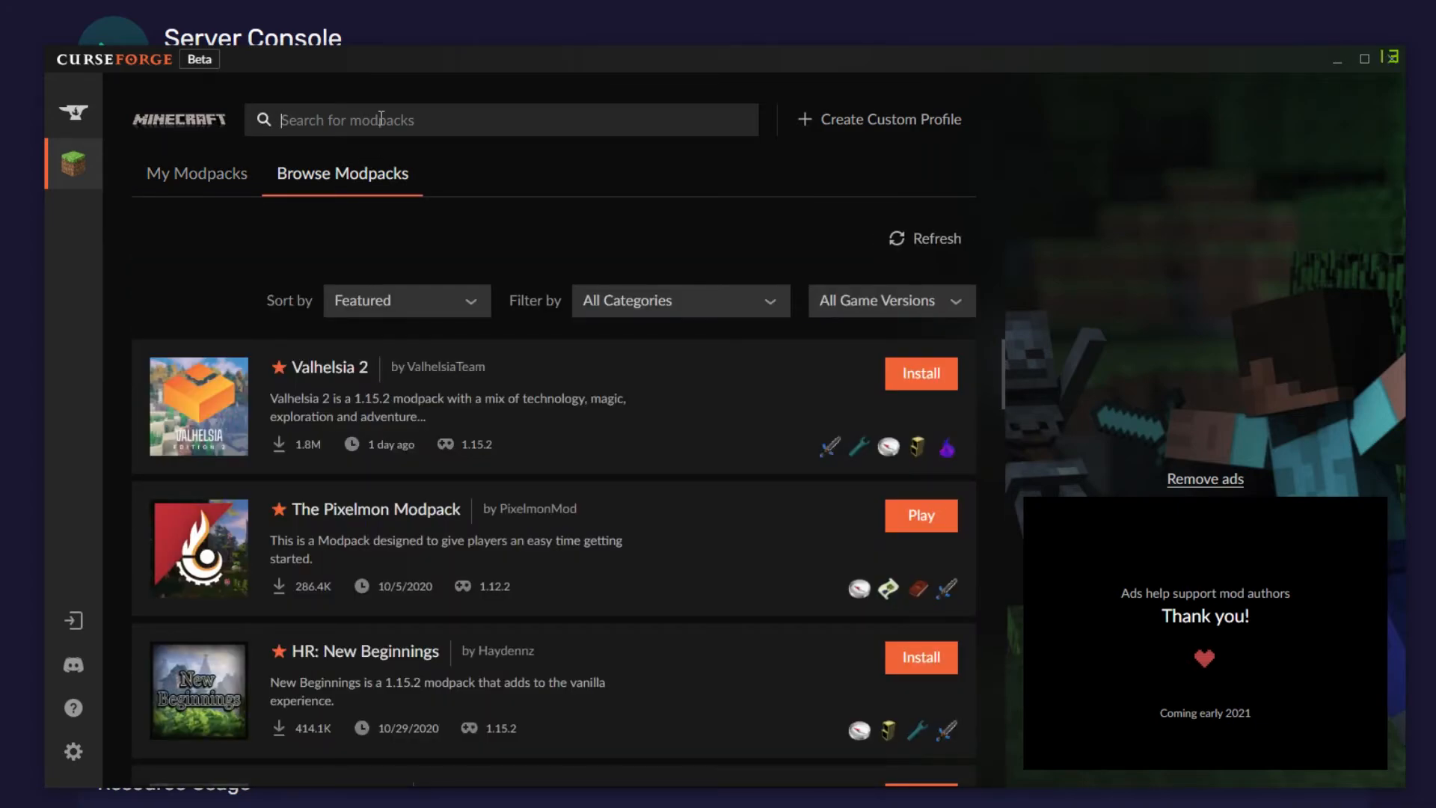
text(RLcraft)
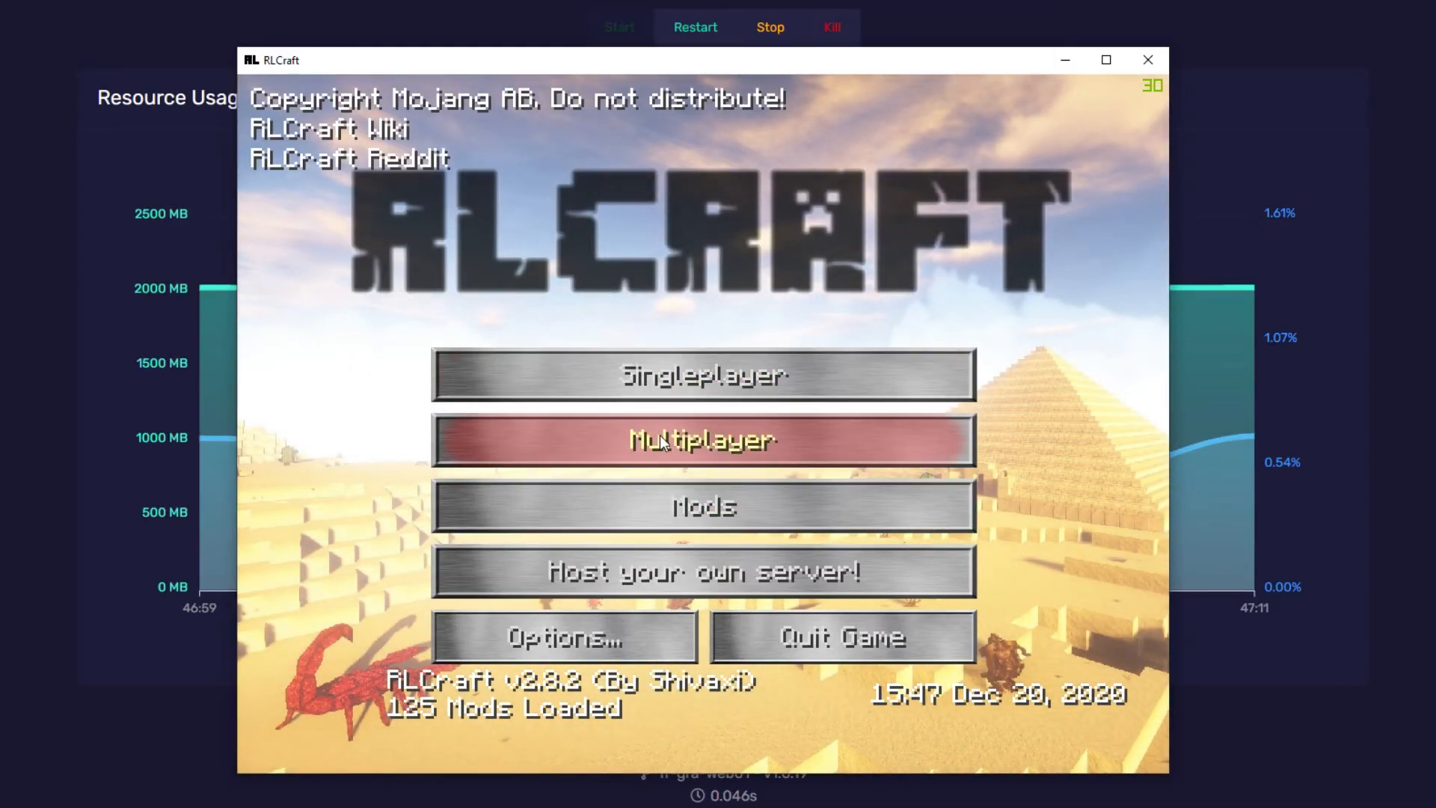
Choose Multiplayer on the RLCraft main menu to reach the server list
click(703, 440)
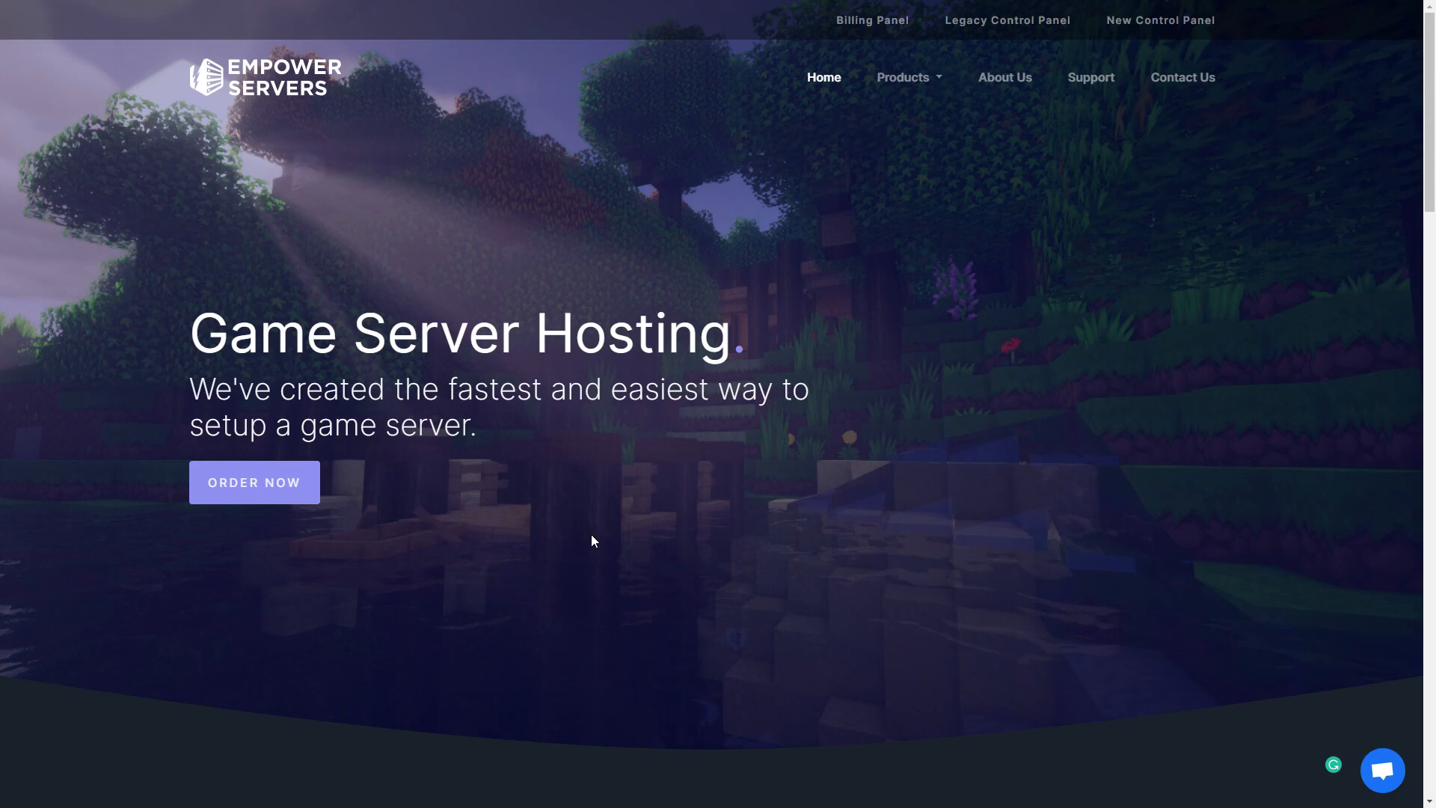
Bring up the live support chat from the homepage's bottom-right chat bubble
click(1381, 769)
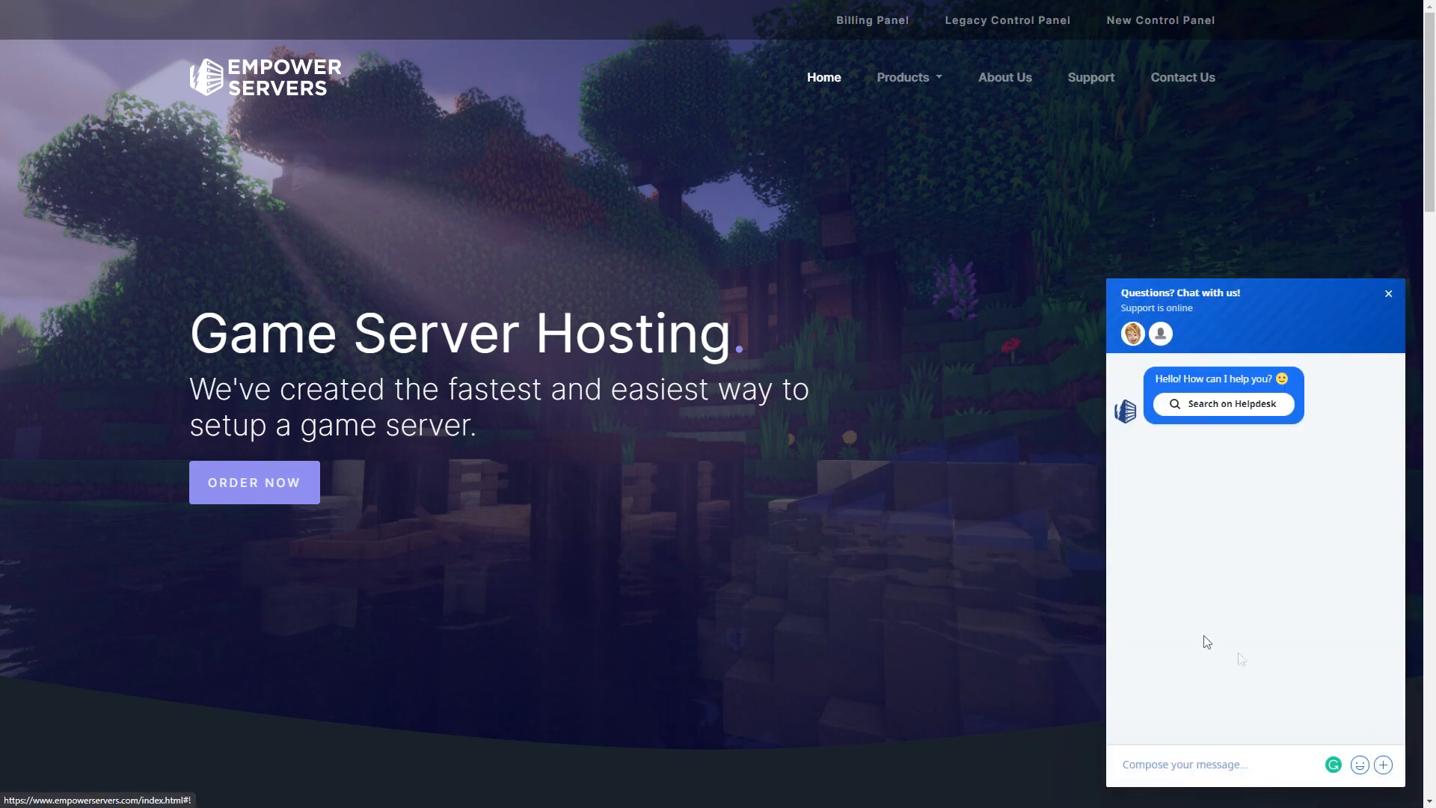